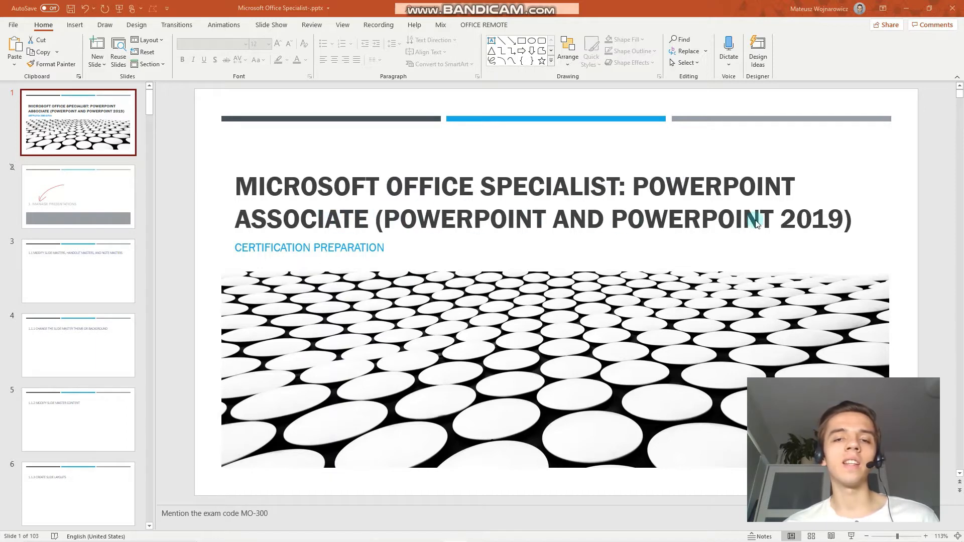
Step: Browse slides 14-17 on print settings, land back on slide 15, and bring up the File start page
scroll("down", 3)
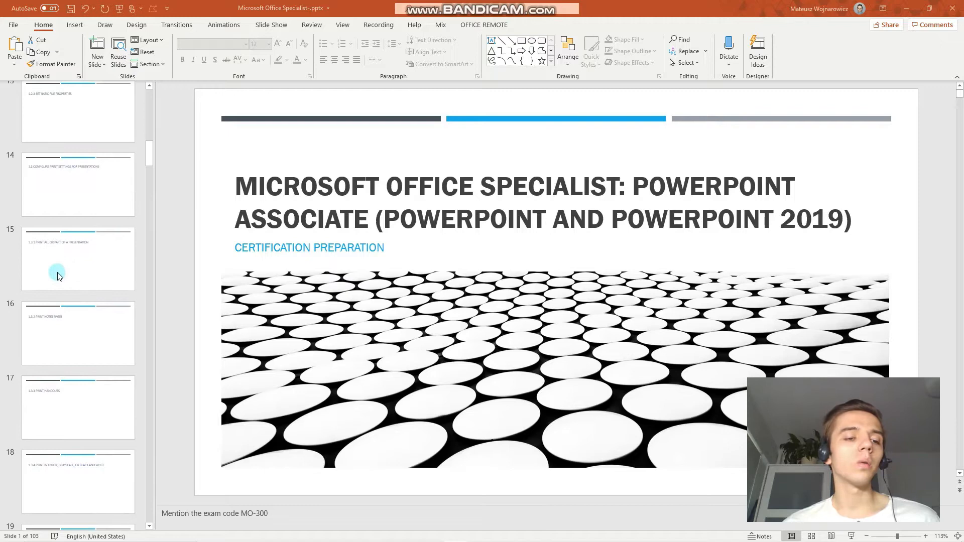
left_click(79, 185)
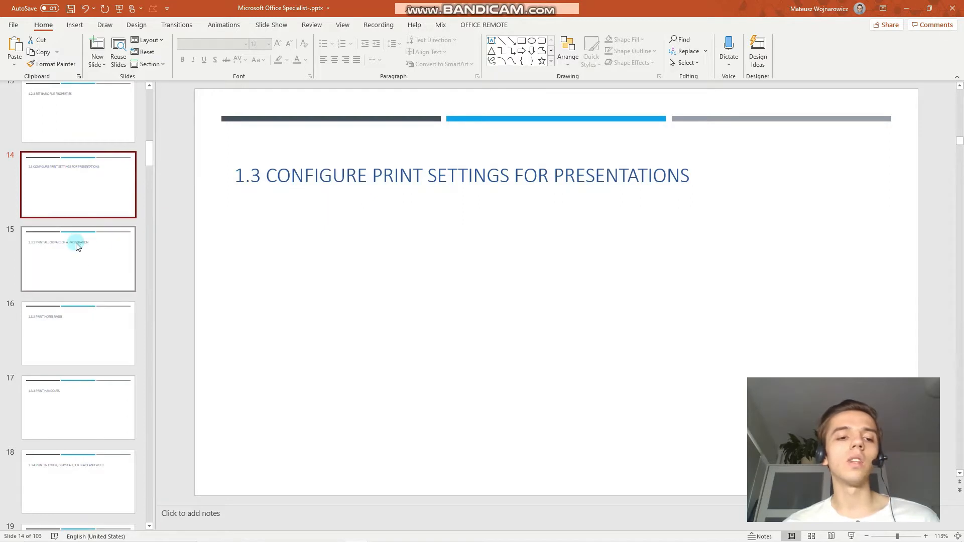
left_click(79, 258)
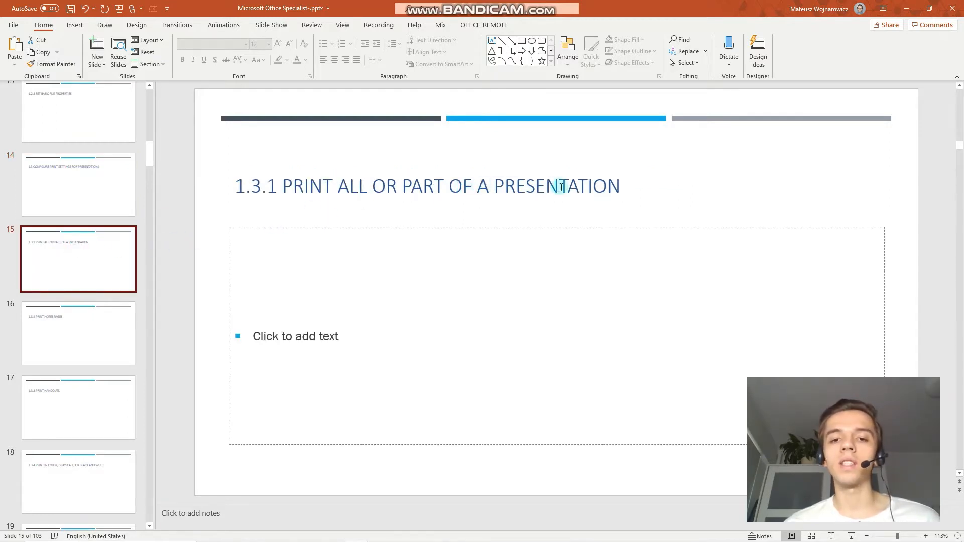
left_click(79, 334)
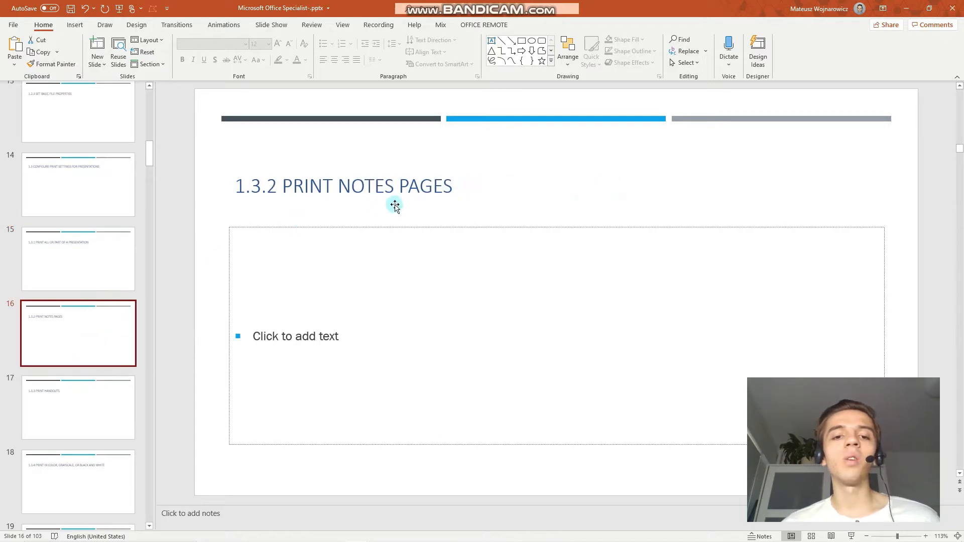
left_click(79, 407)
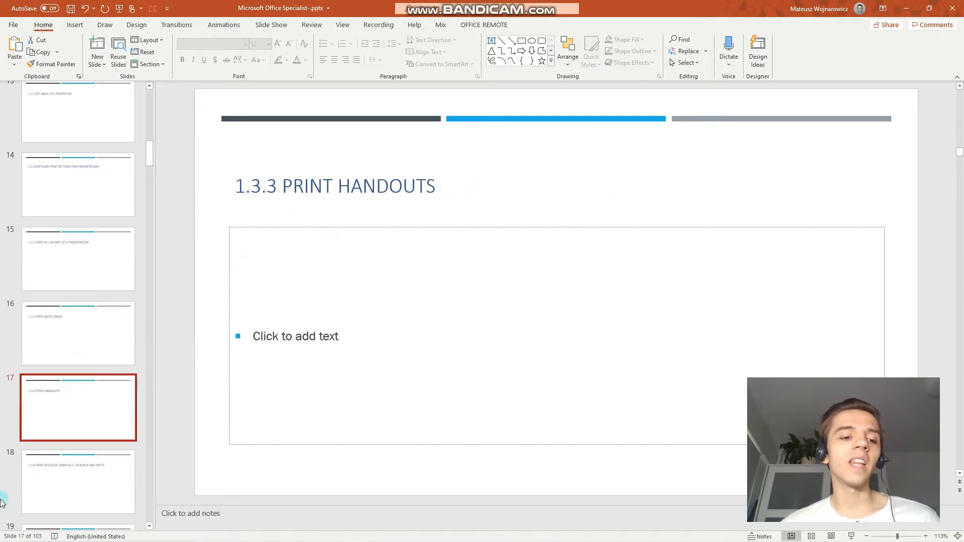
left_click(78, 483)
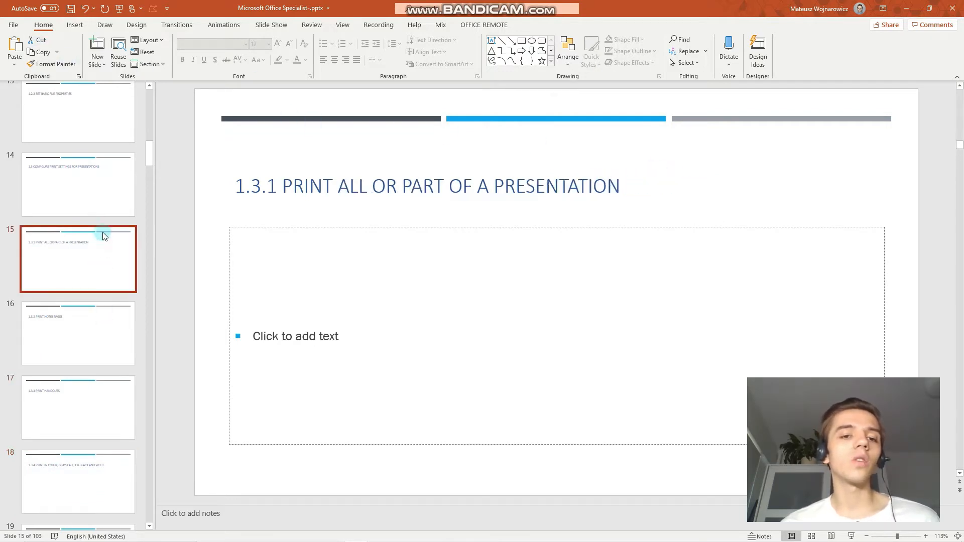
left_click(12, 25)
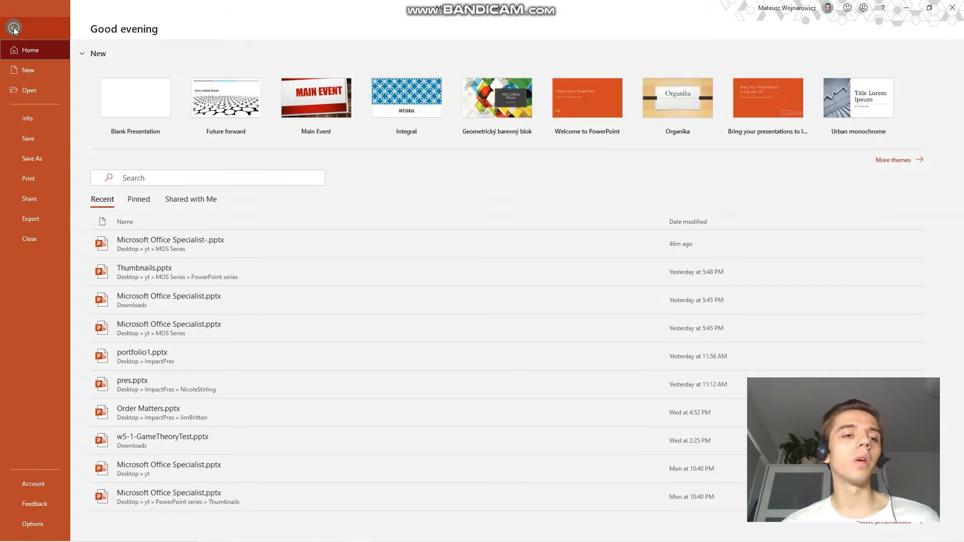
Step: Set the print scope to the current slide only, then return to the slides to select 15-17
left_click(28, 178)
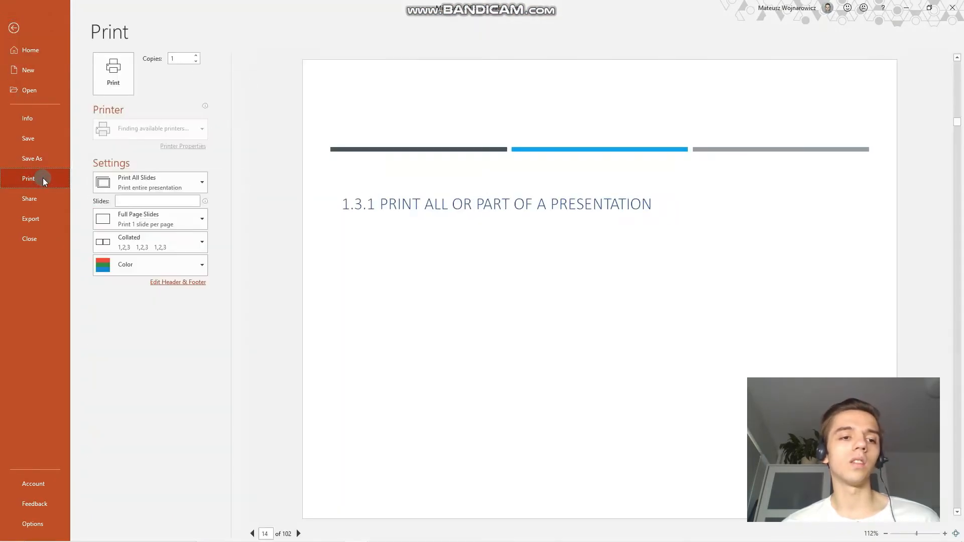
left_click(150, 182)
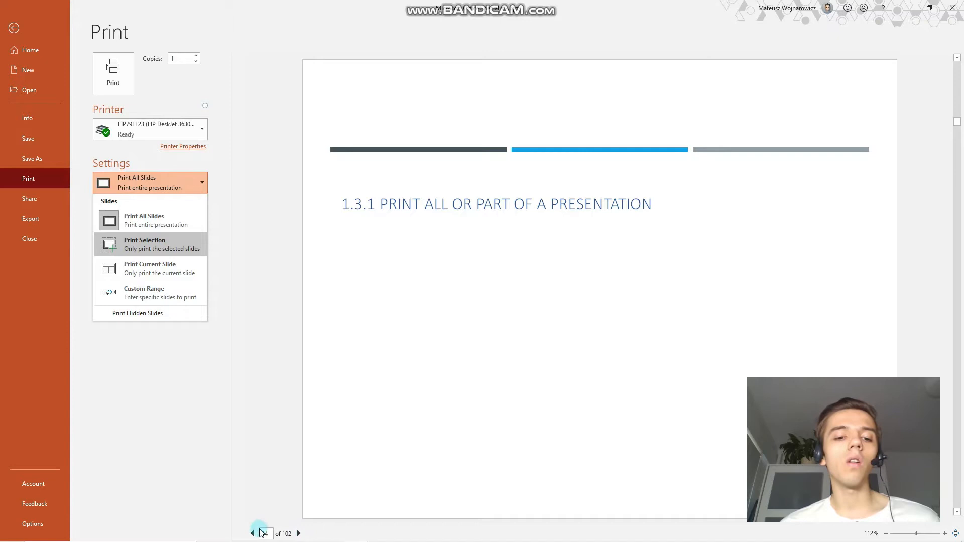
left_click(297, 534)
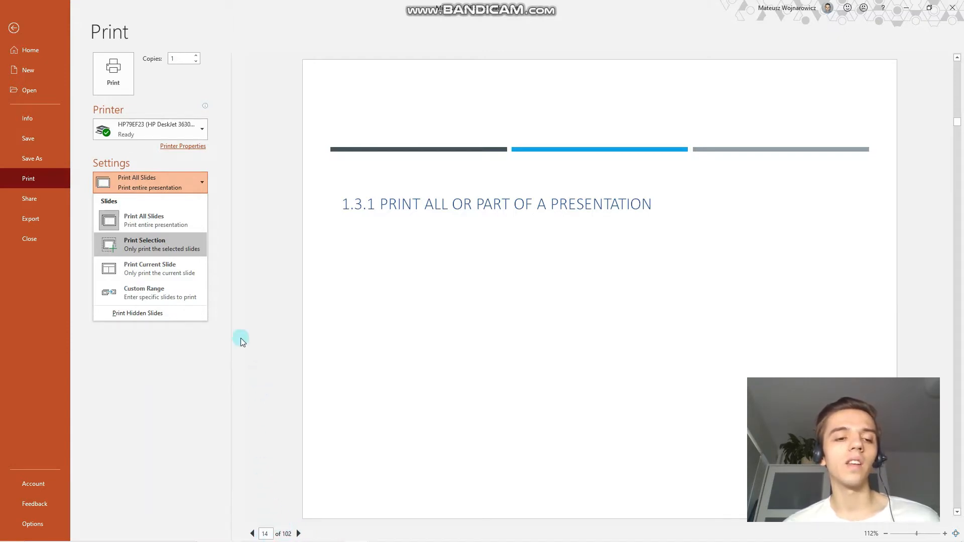
mouse_move(168, 271)
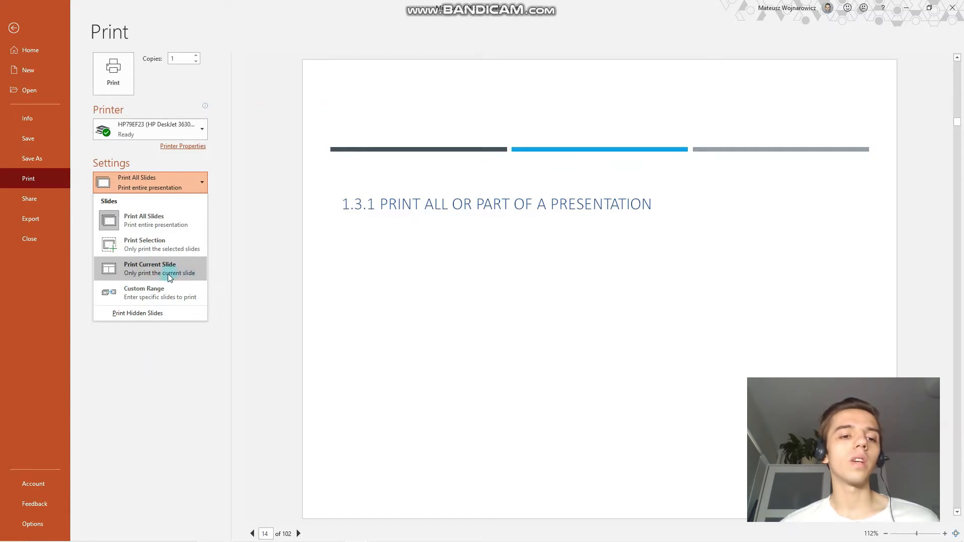
left_click(149, 269)
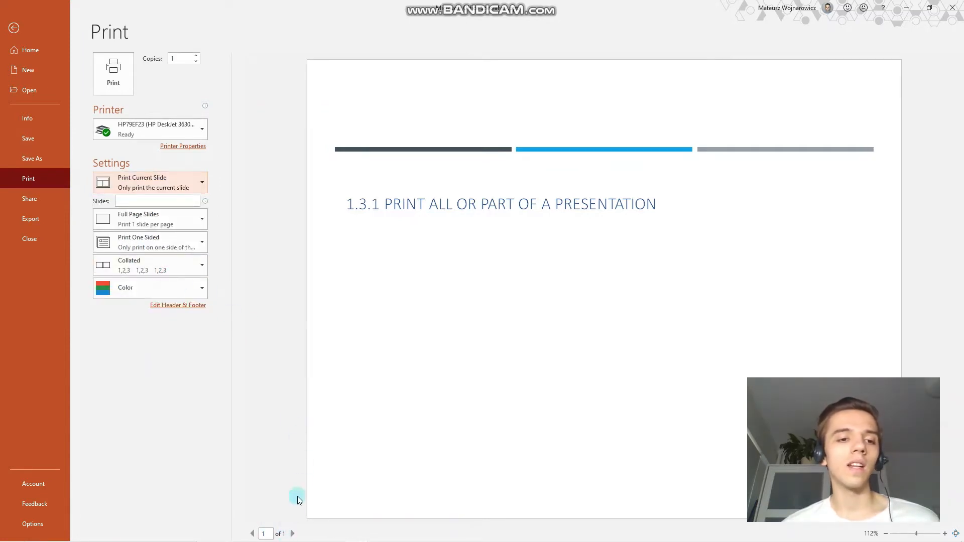
left_click(150, 182)
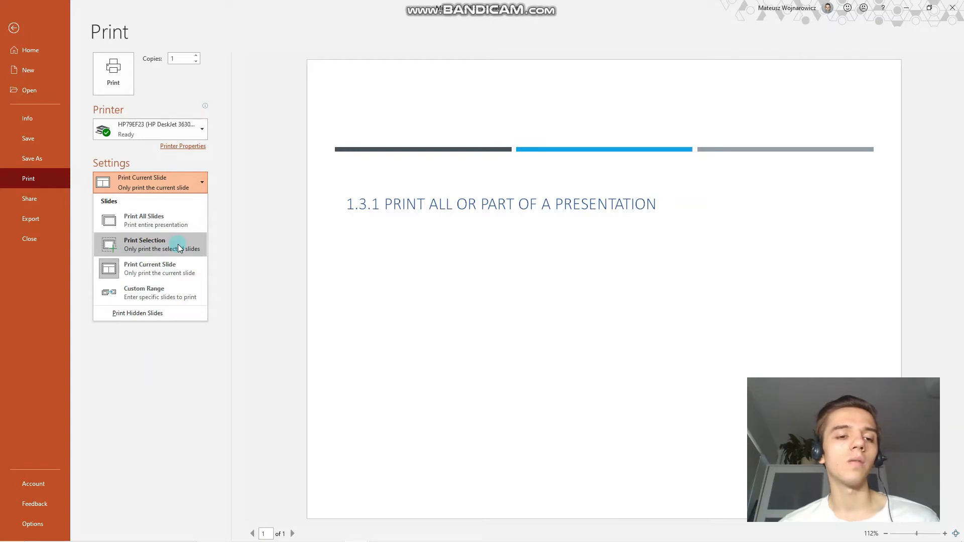
mouse_move(209, 250)
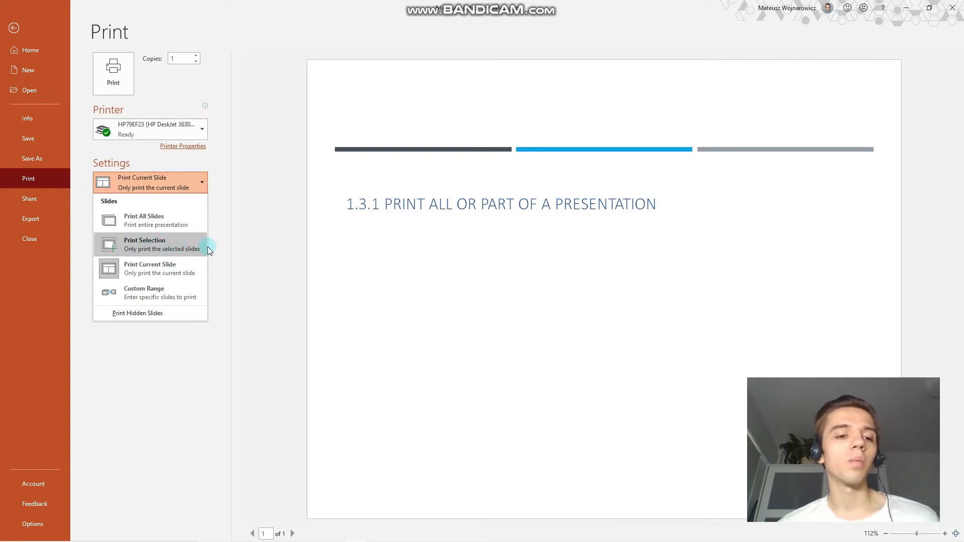
left_click(13, 28)
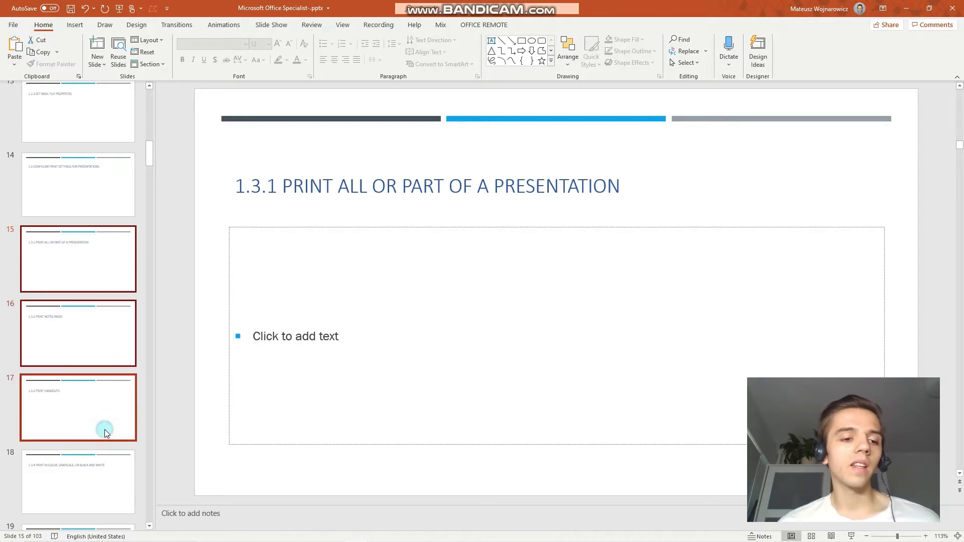
mouse_move(112, 412)
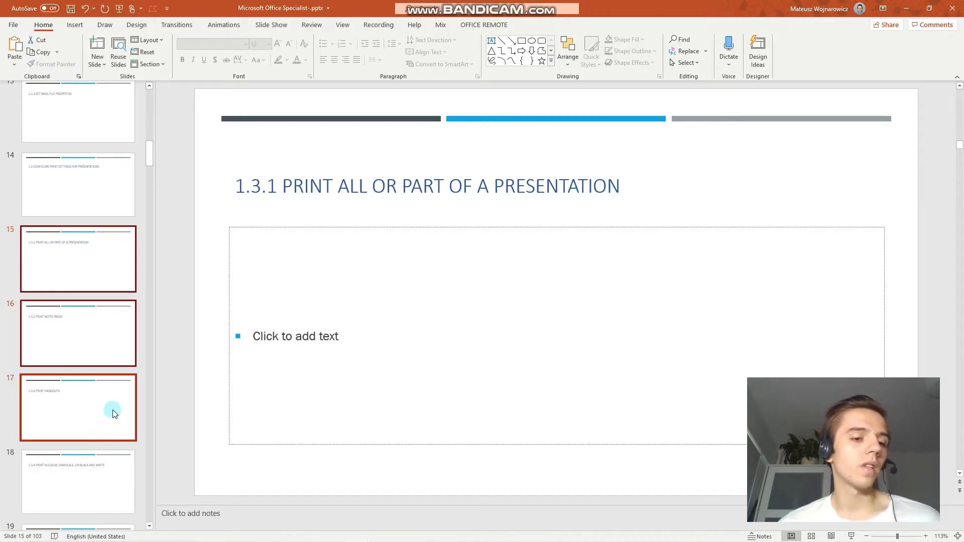
Step: Preview the Print Selection output of the three selected slides and page through it
left_click(12, 25)
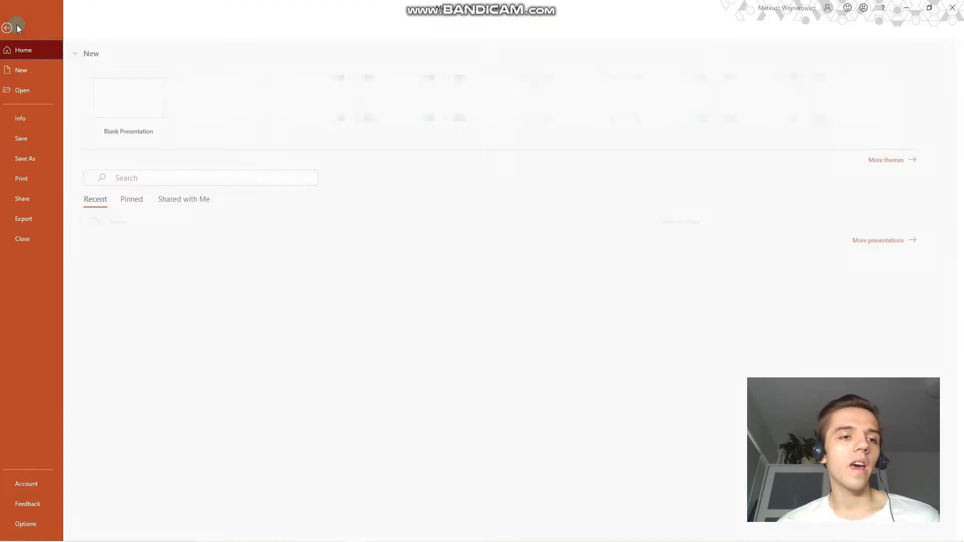
left_click(21, 178)
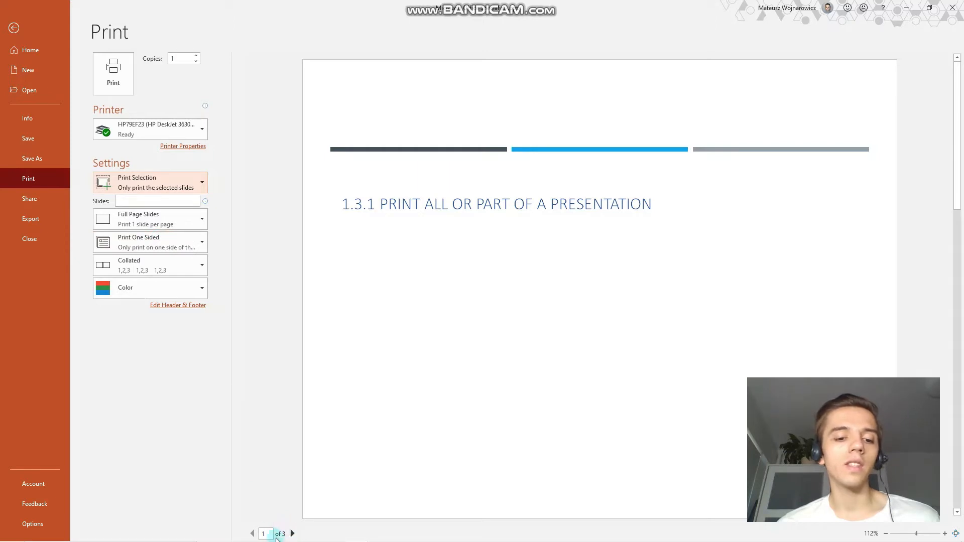
left_click(252, 533)
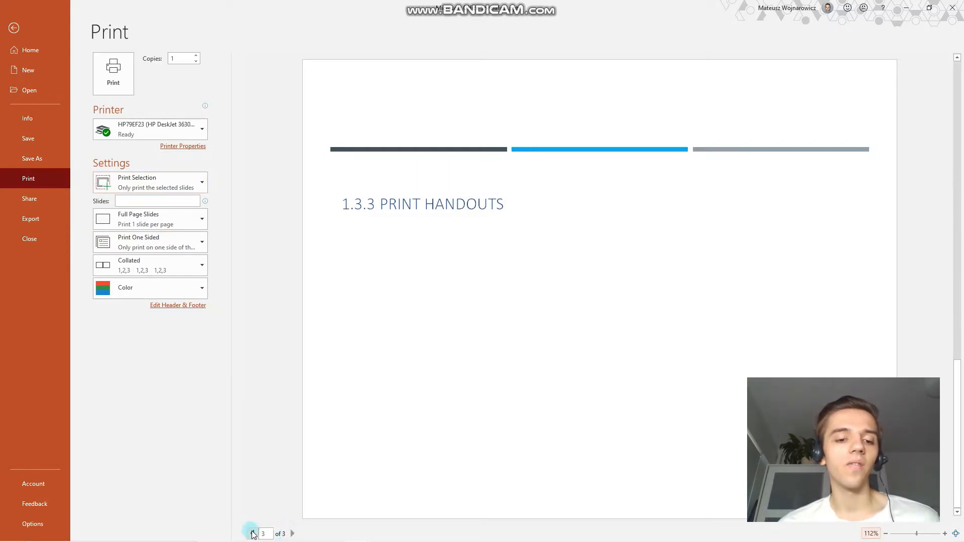
left_click(252, 533)
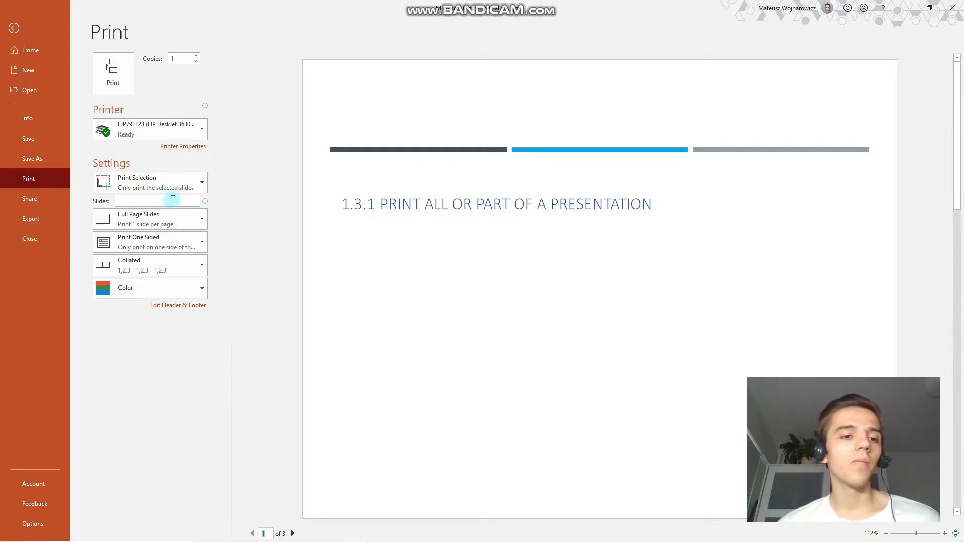
left_click(149, 183)
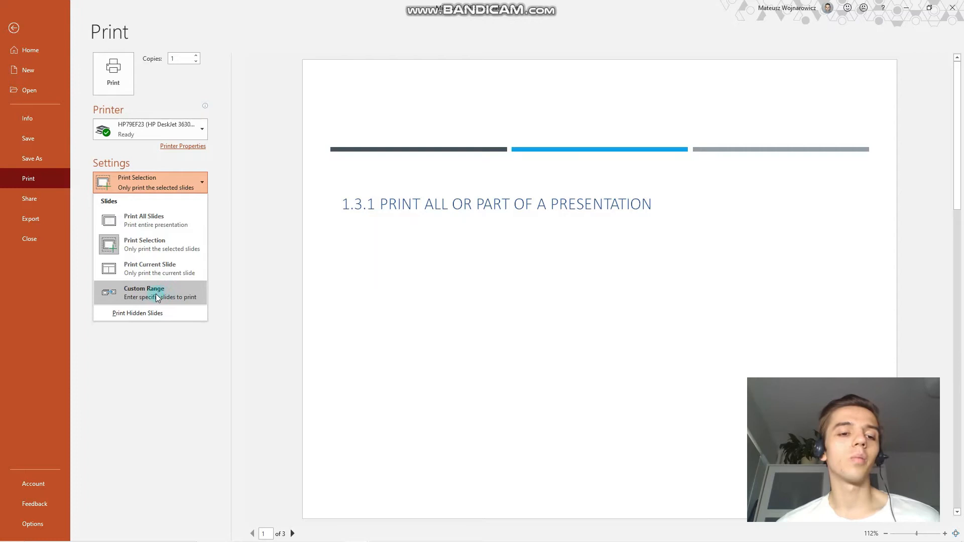
Step: Switch to a custom slide range and try entering slide 5, then 5-7
left_click(144, 292)
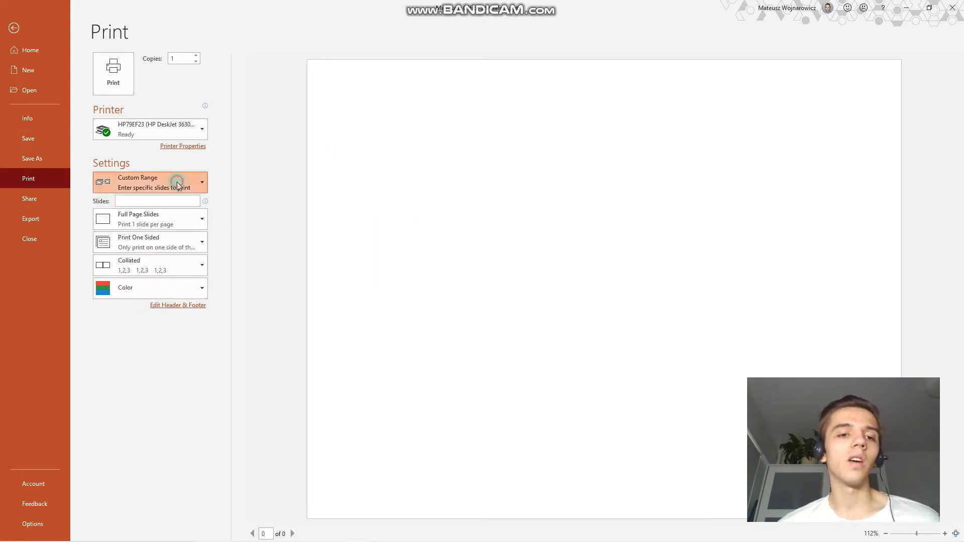
left_click(150, 182)
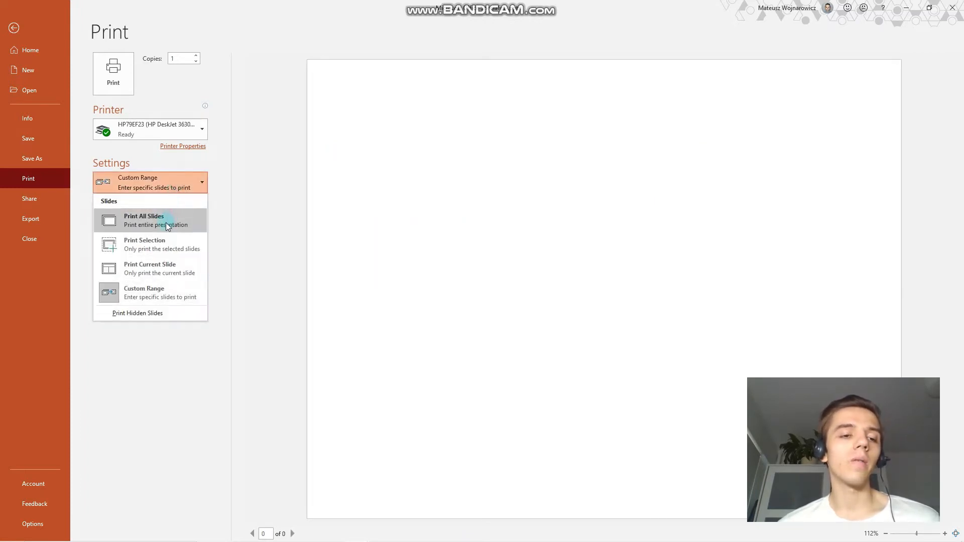
left_click(144, 220)
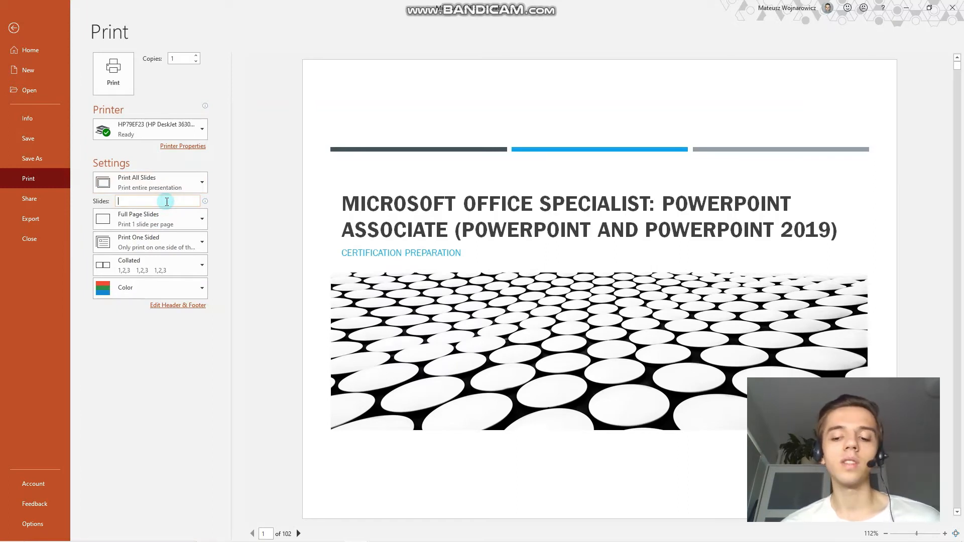
type("5")
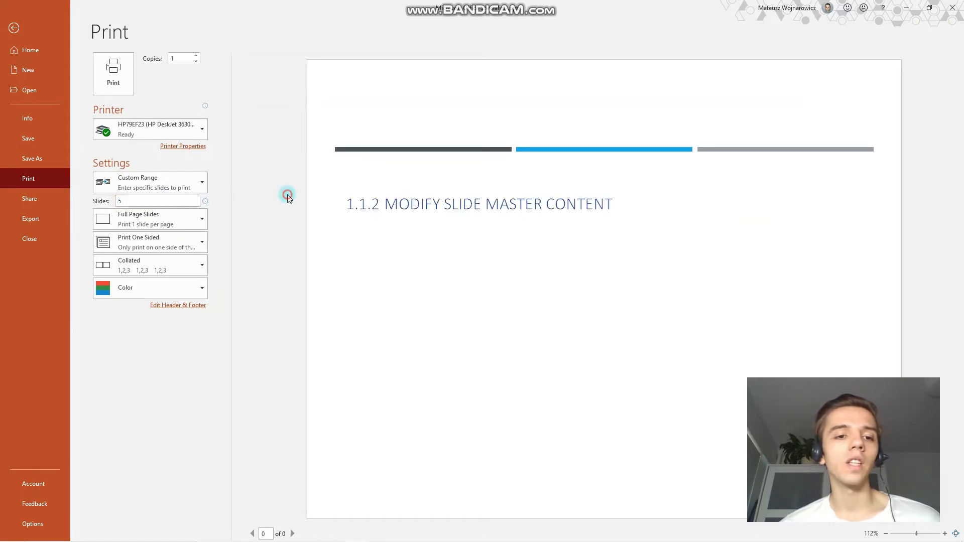
left_click(157, 201)
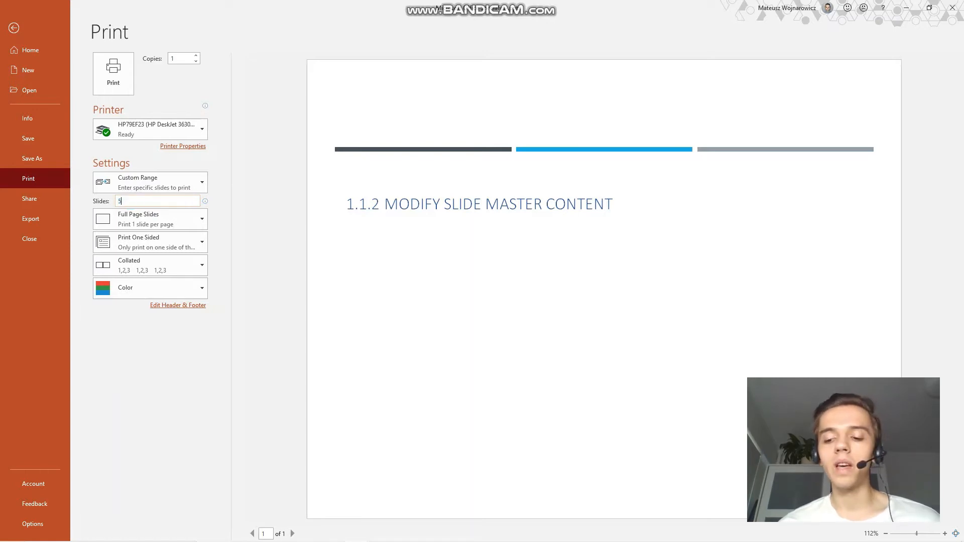
type("-7")
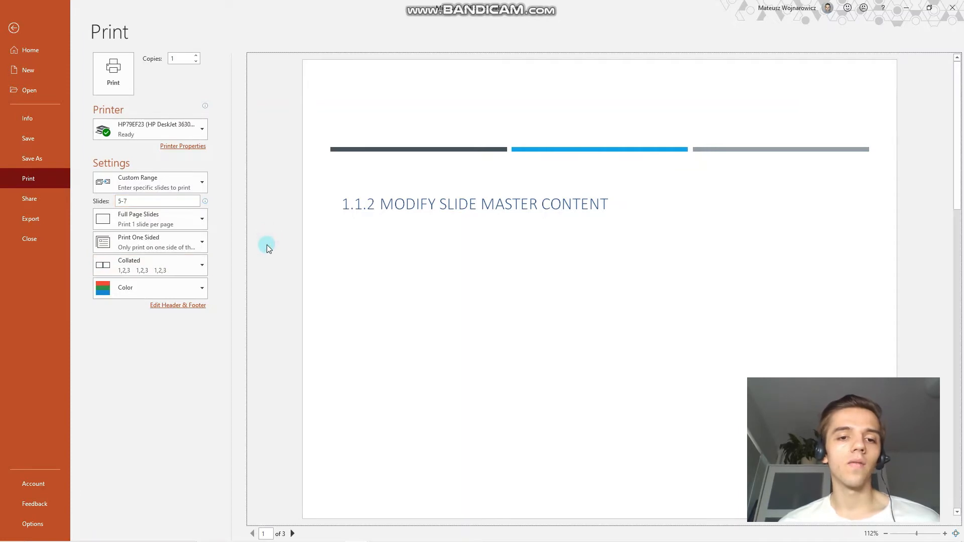
left_click(157, 201)
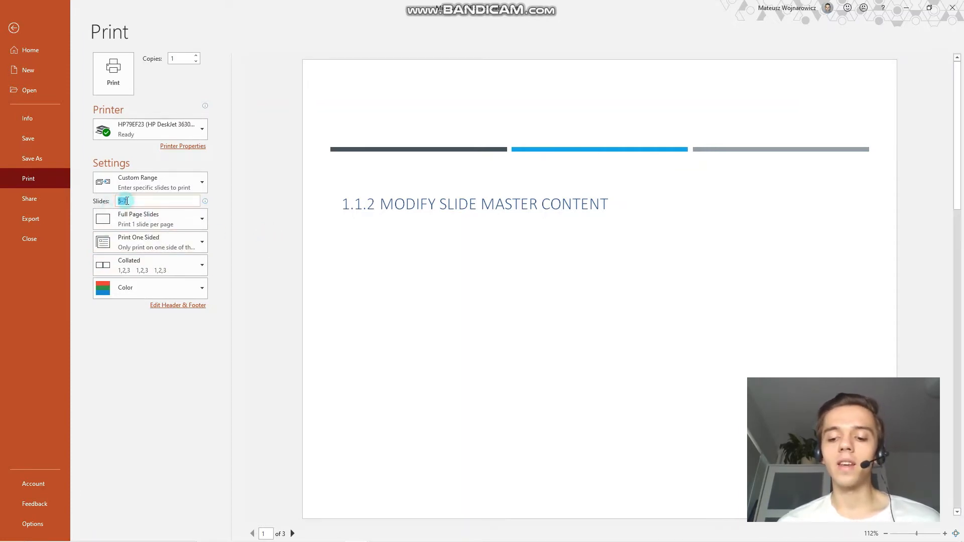
Step: Apply the custom range as 5,6,7 and then revise it to 5-7
type("5")
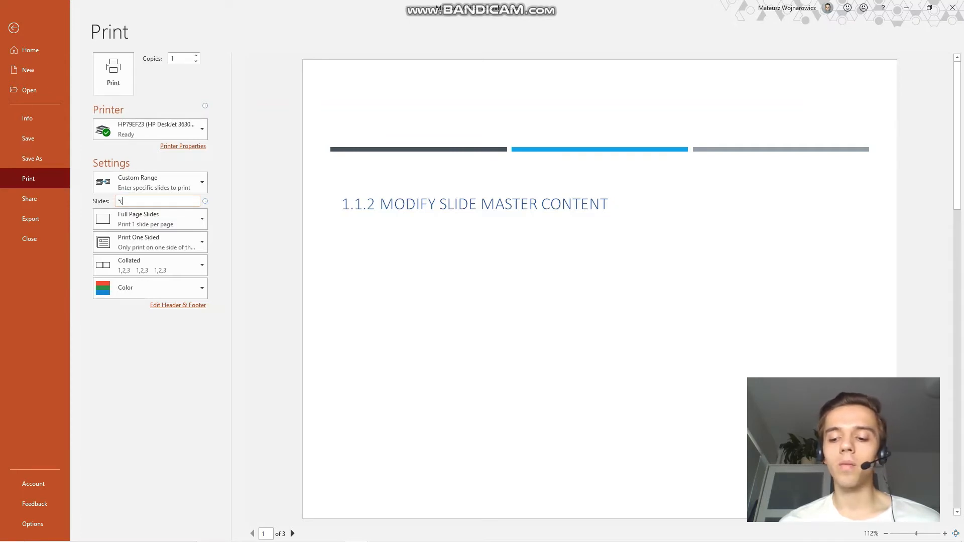
type(",6,7")
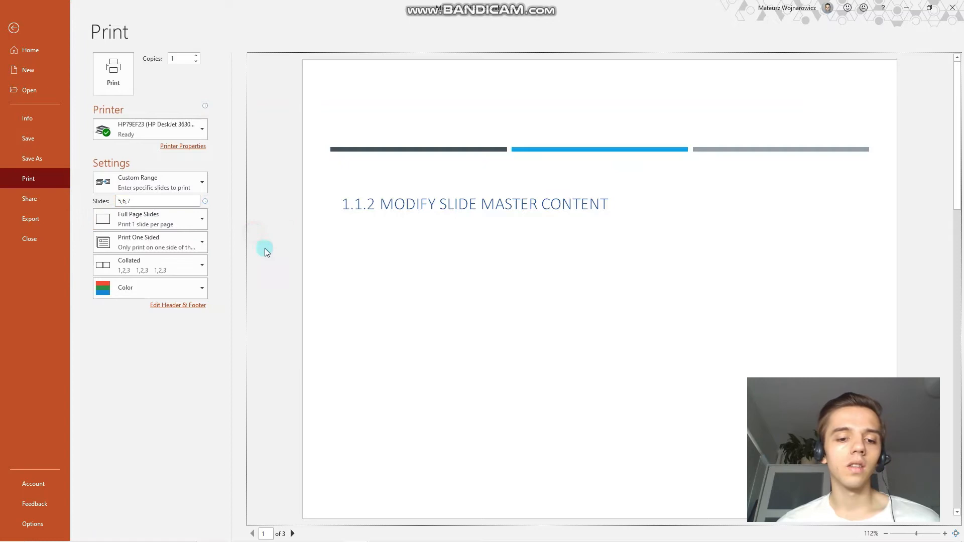
left_click(292, 533)
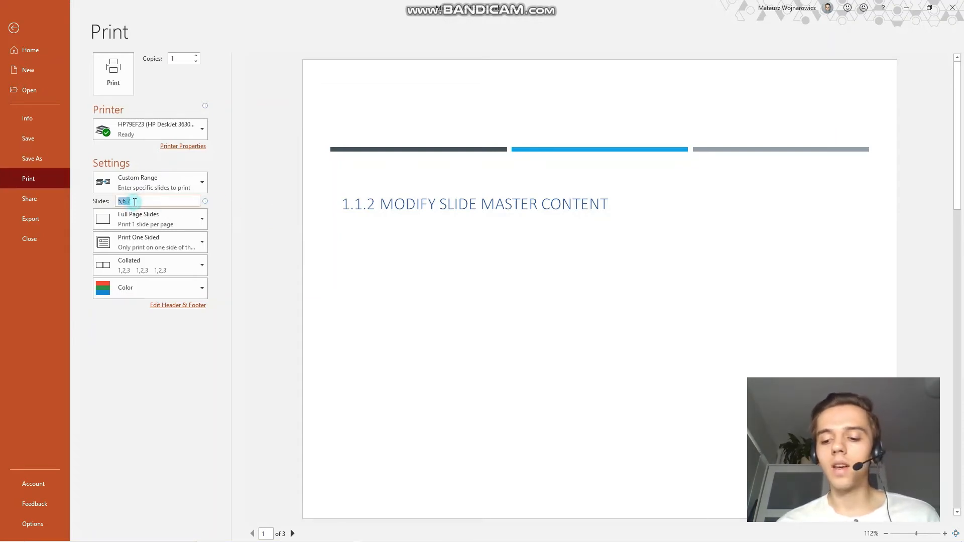
type("5-")
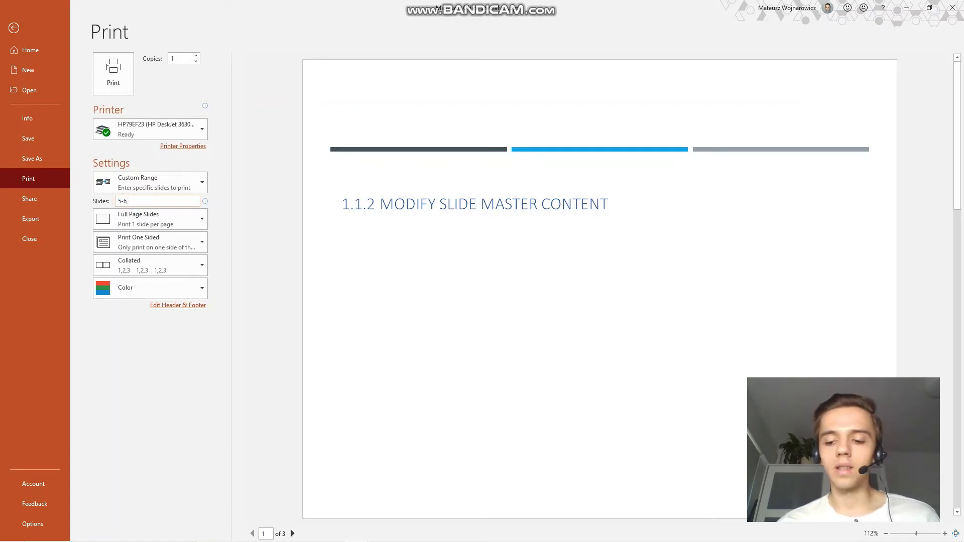
type("7")
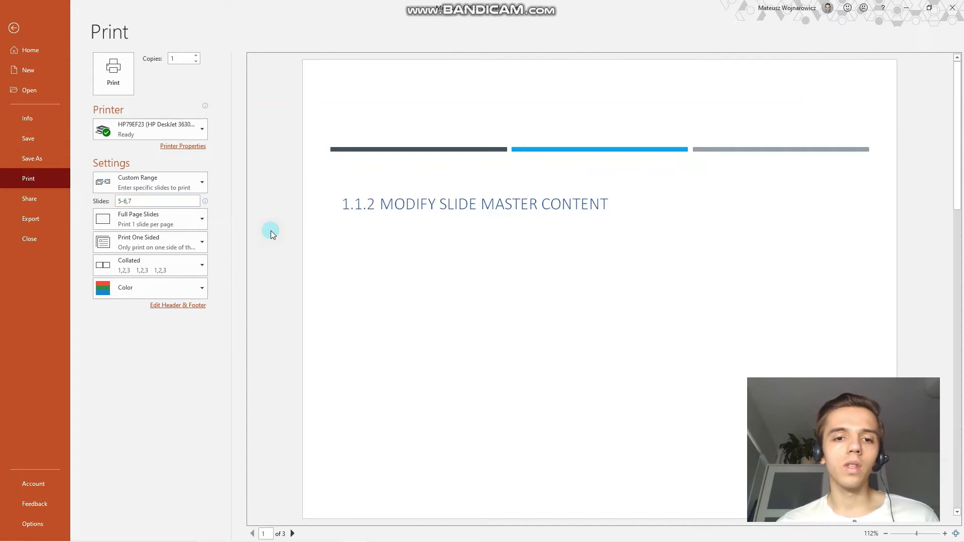
left_click(292, 533)
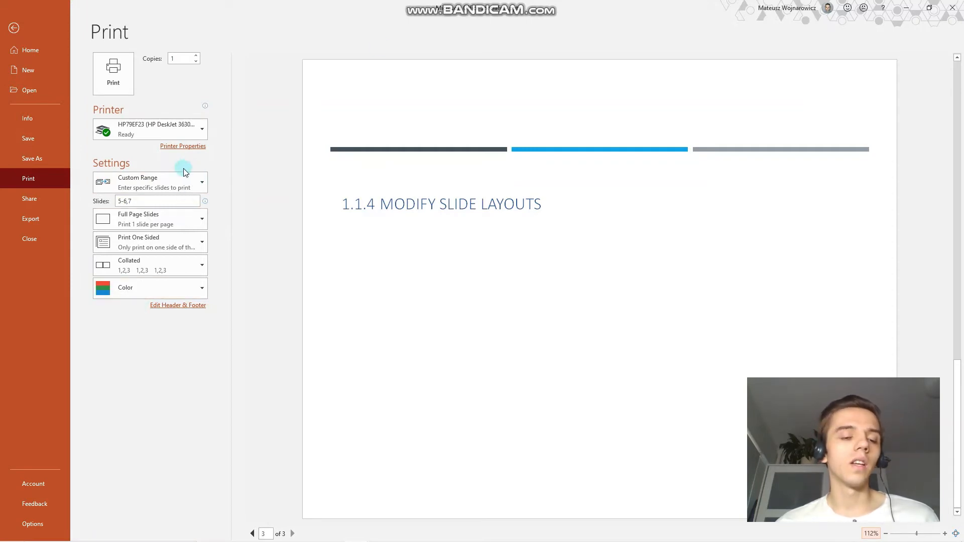
Step: Print all 102 slides again, laid out as Notes Pages with speaker notes below each slide
left_click(150, 182)
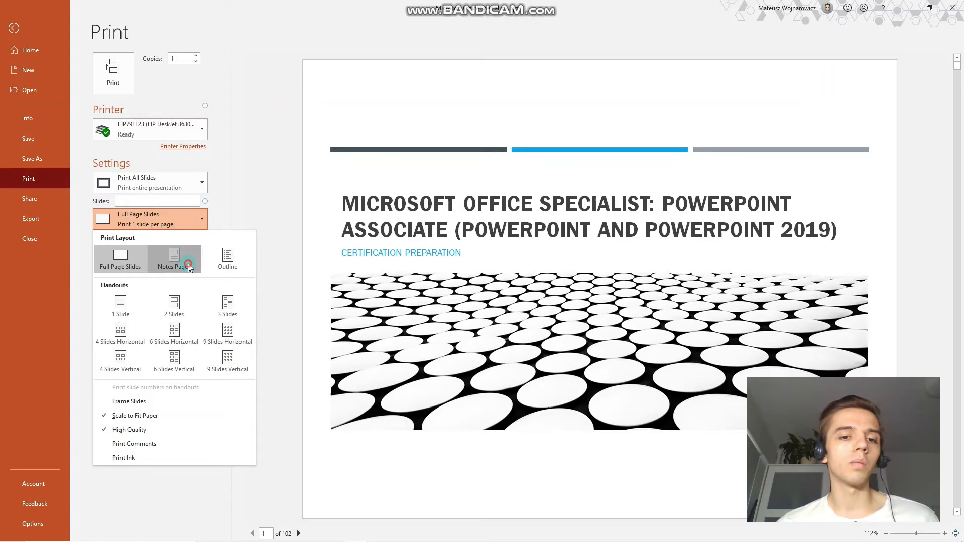
left_click(173, 255)
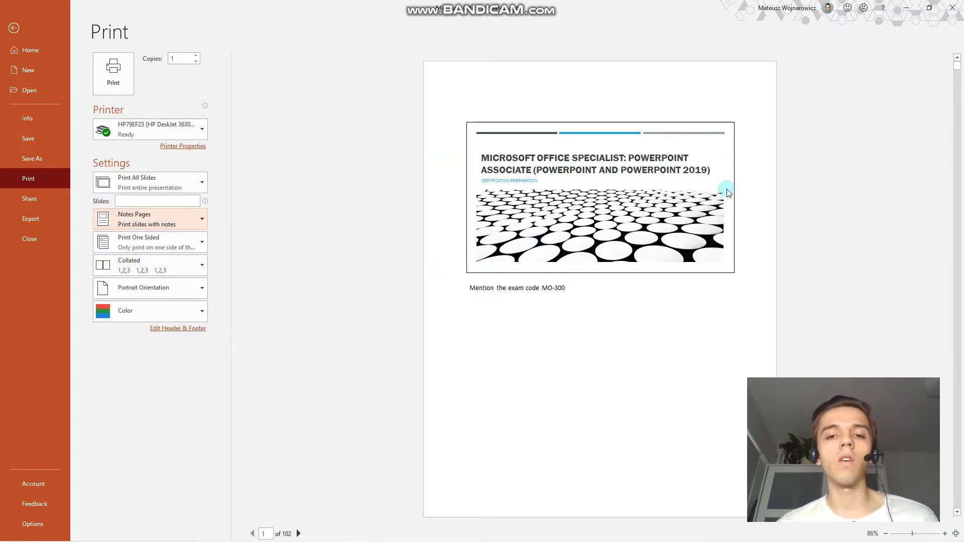
mouse_move(683, 306)
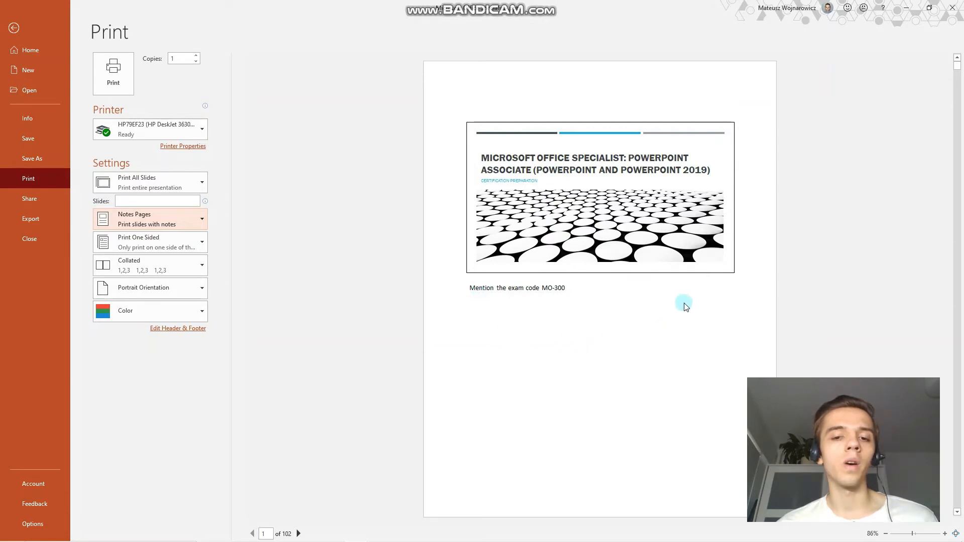
mouse_move(251, 530)
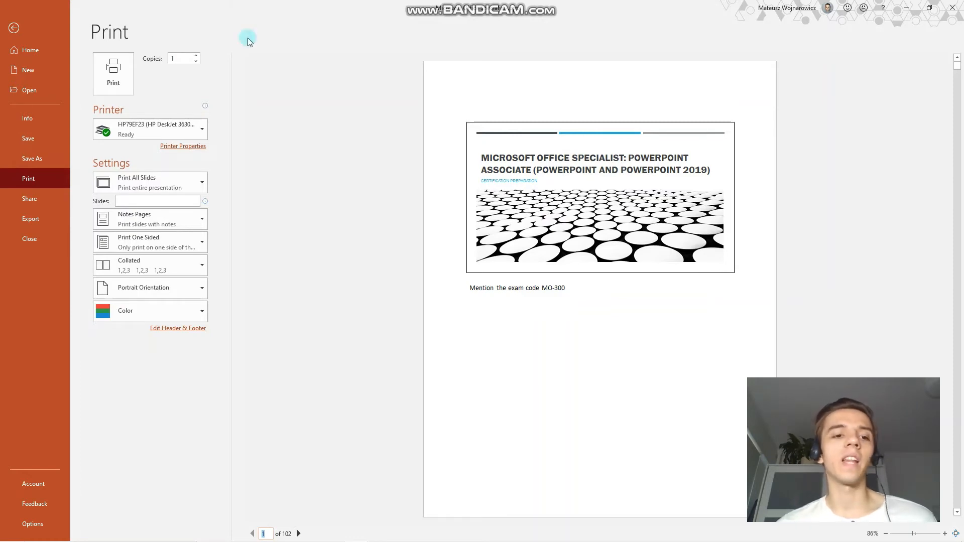
Step: Try the 6 Slides Vertical handout layout, then settle on 3 Slides per page with note lines
left_click(149, 219)
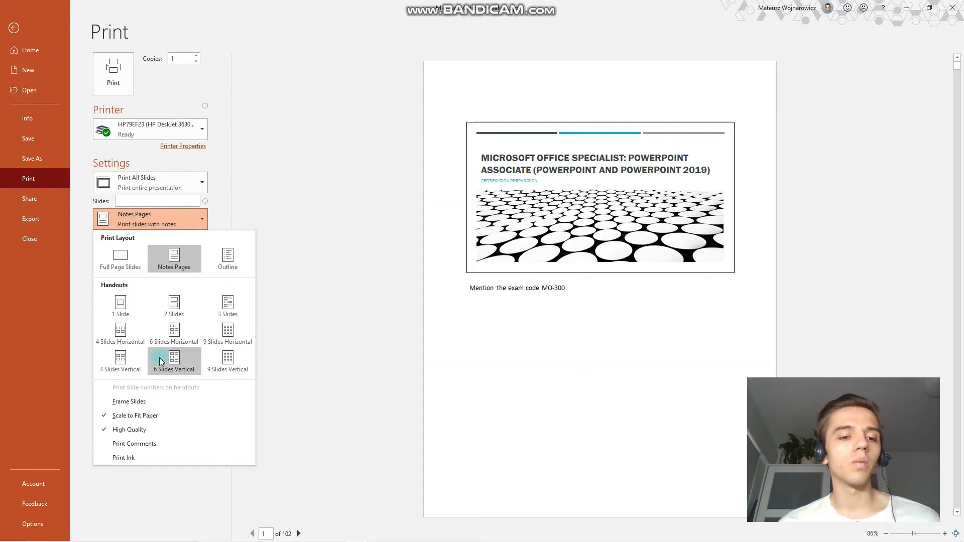
left_click(174, 360)
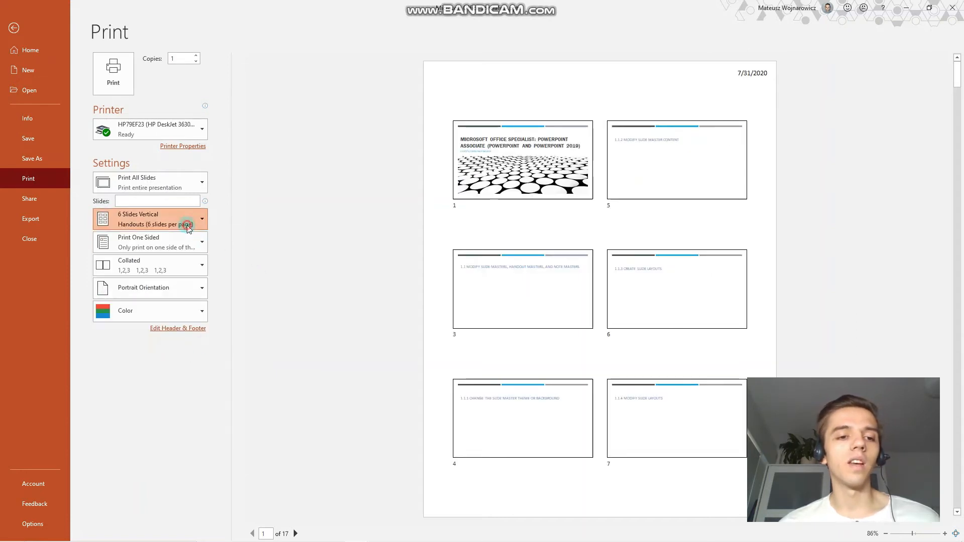
left_click(187, 223)
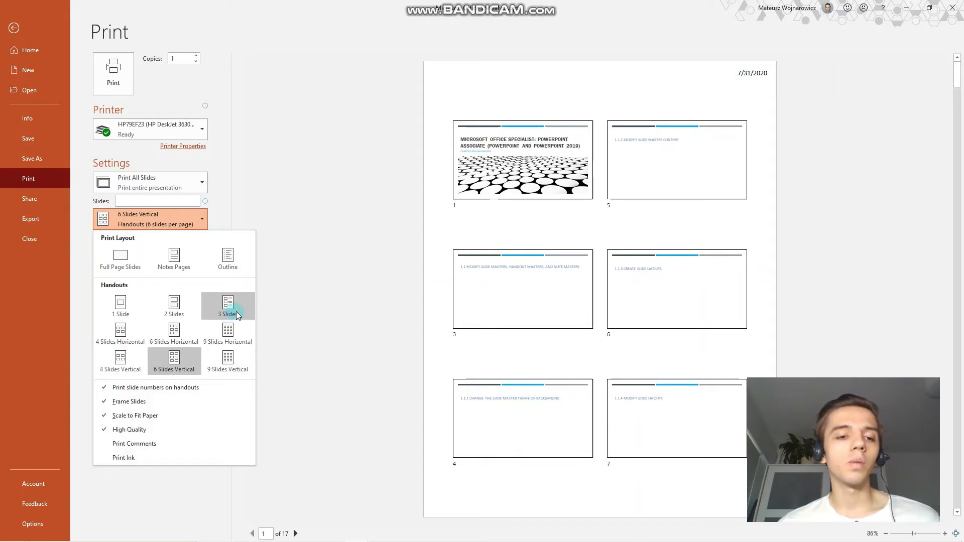
left_click(228, 307)
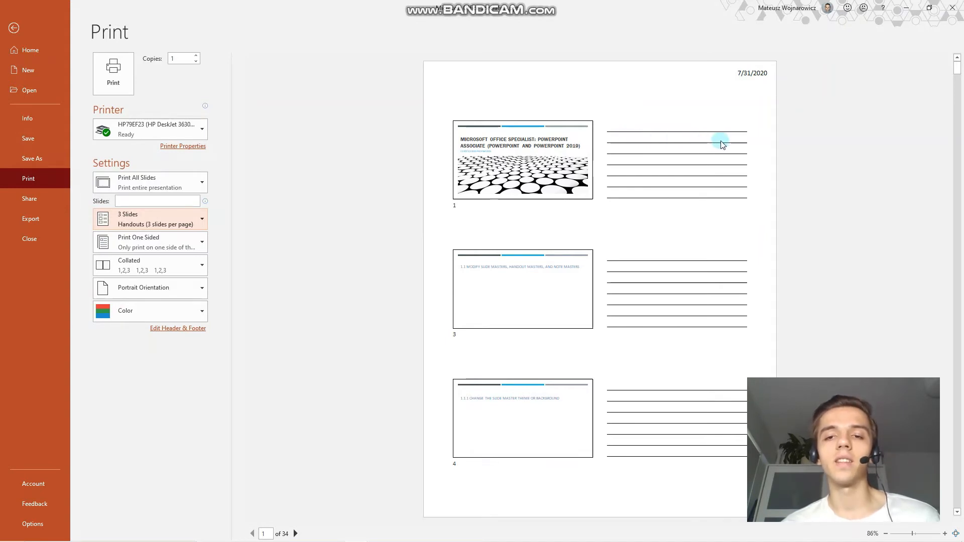
left_click(174, 219)
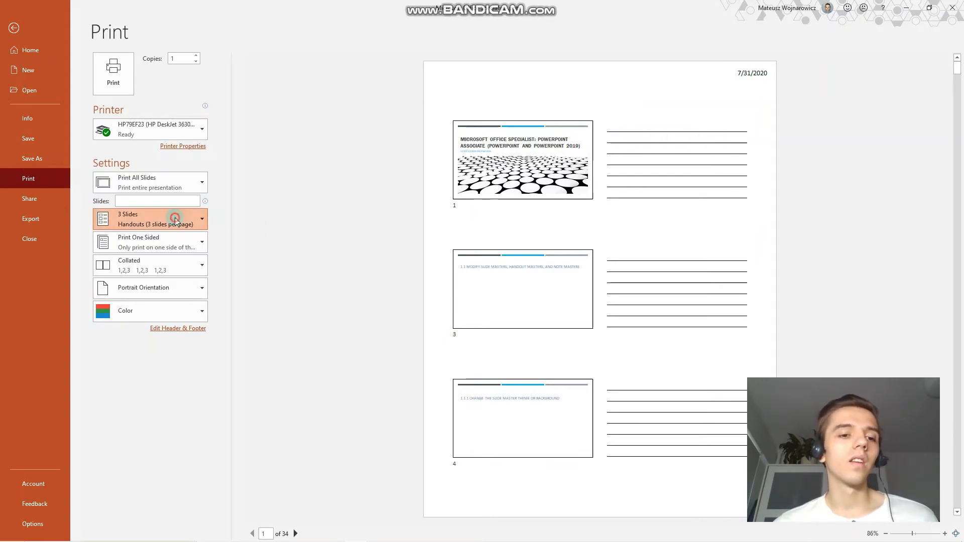
left_click(150, 219)
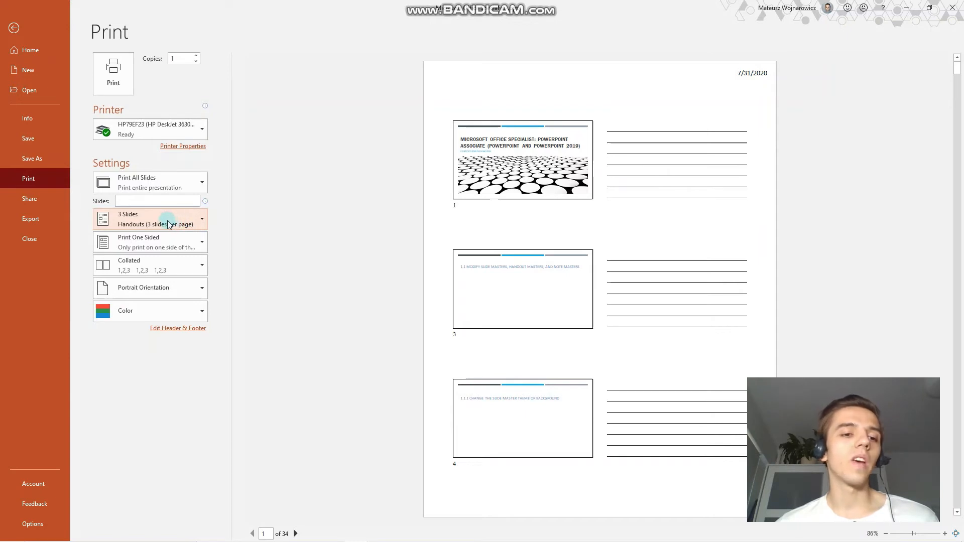
mouse_move(89, 117)
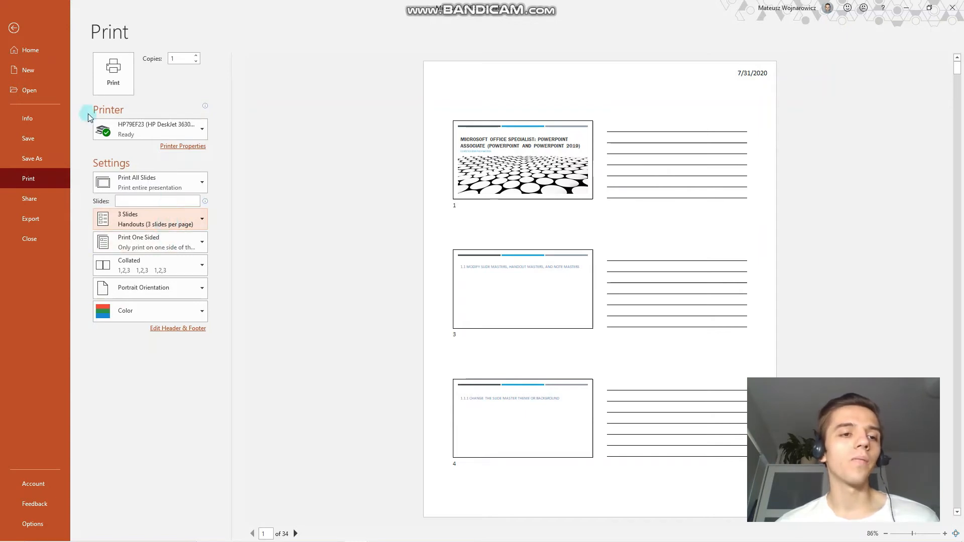
Step: Leave Backstage, switch to the International Space Station presentation and bring up its File menu
left_click(13, 28)
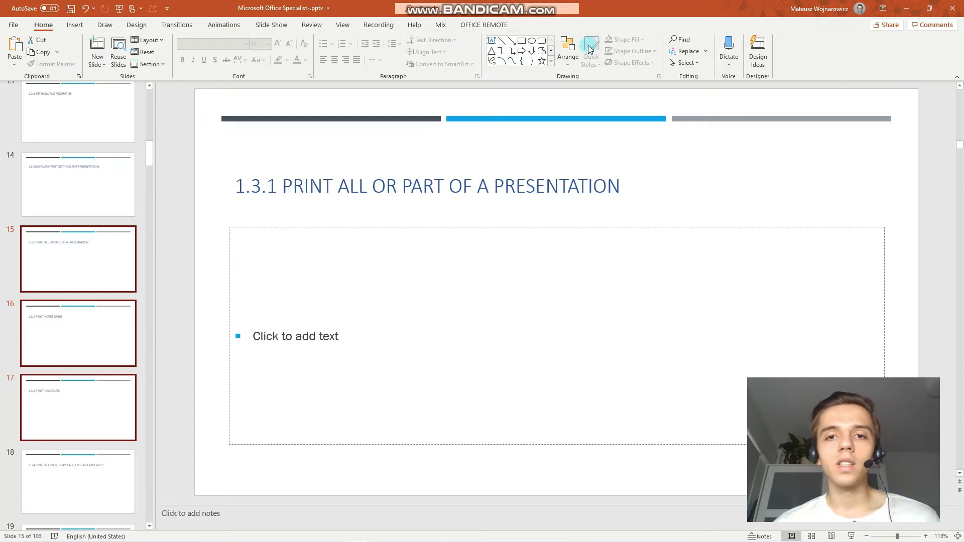
left_click(342, 24)
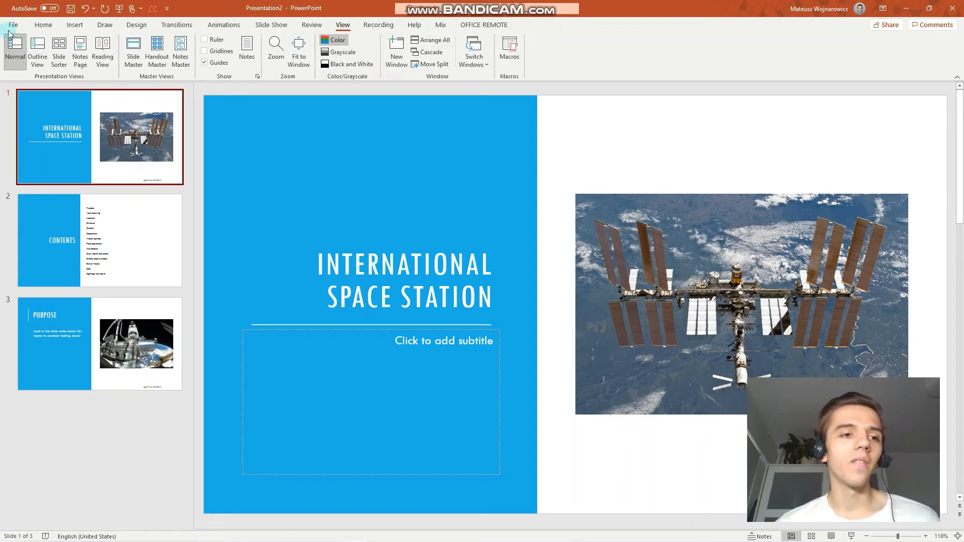
left_click(13, 24)
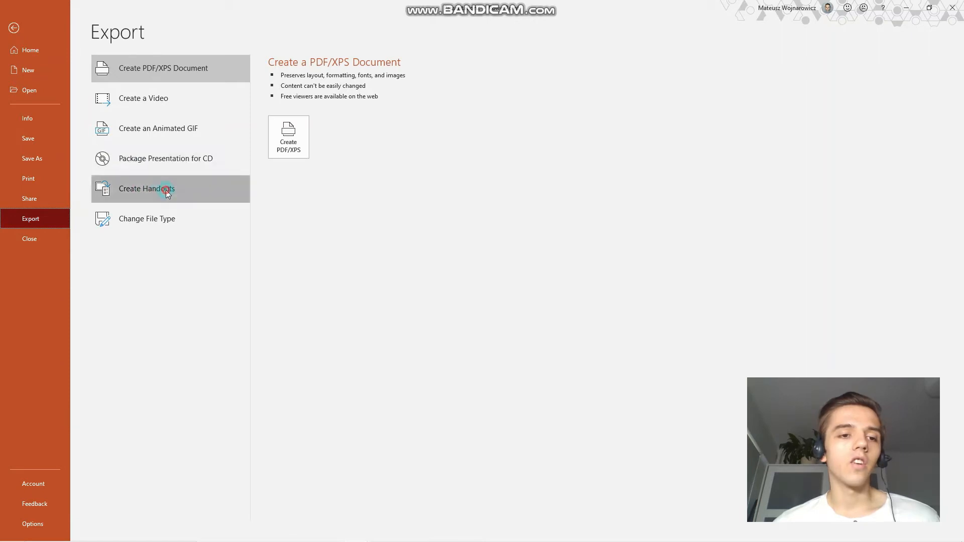
Step: Export the deck via Create Handouts to Word with blank lines next to each slide
left_click(147, 189)
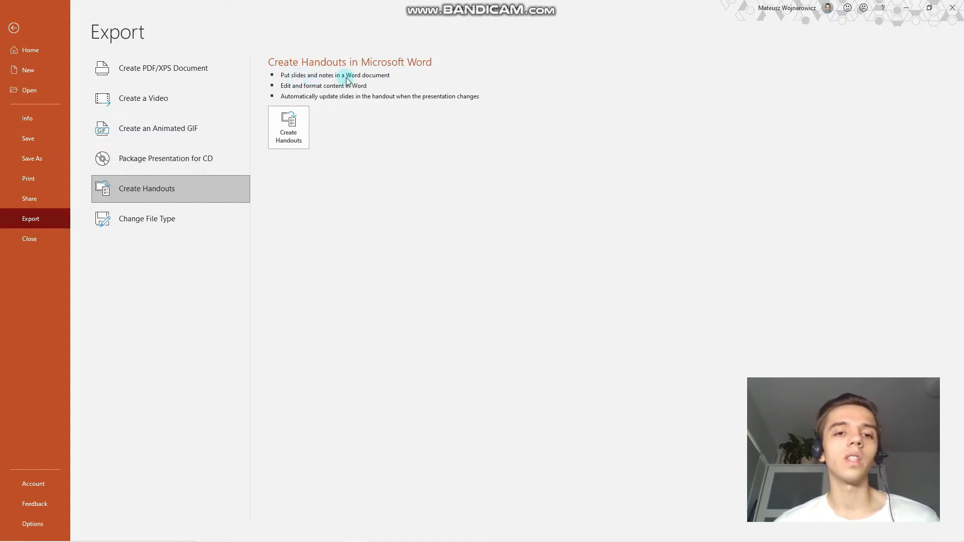
left_click(288, 127)
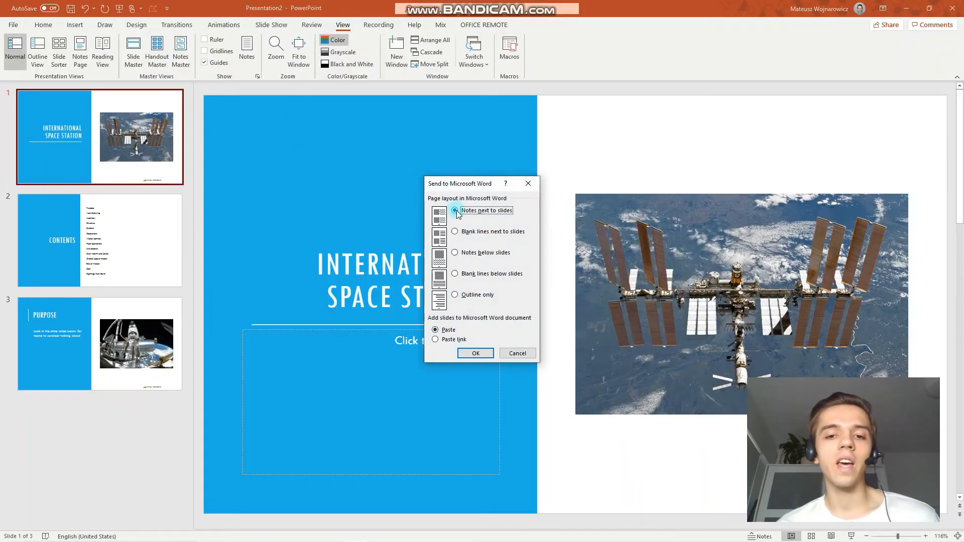
left_click(454, 210)
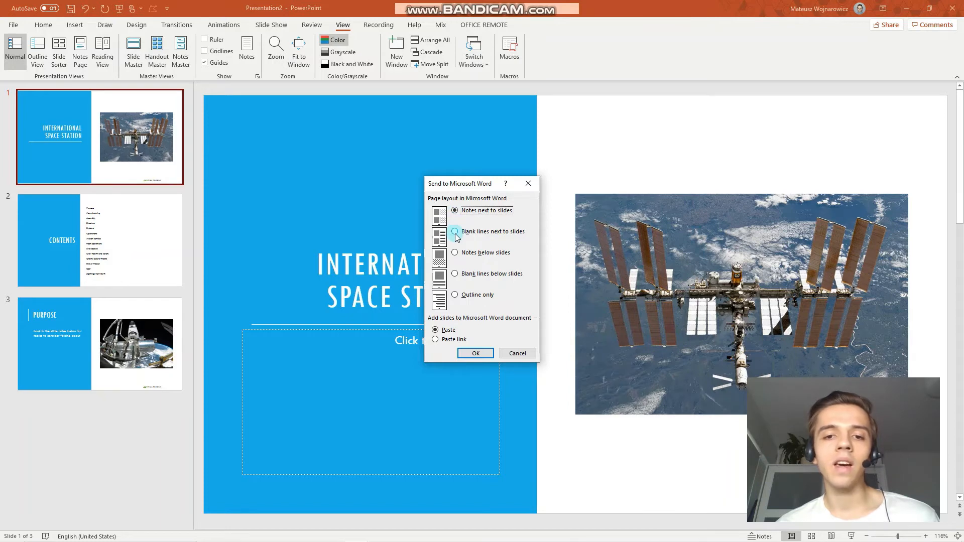
left_click(516, 352)
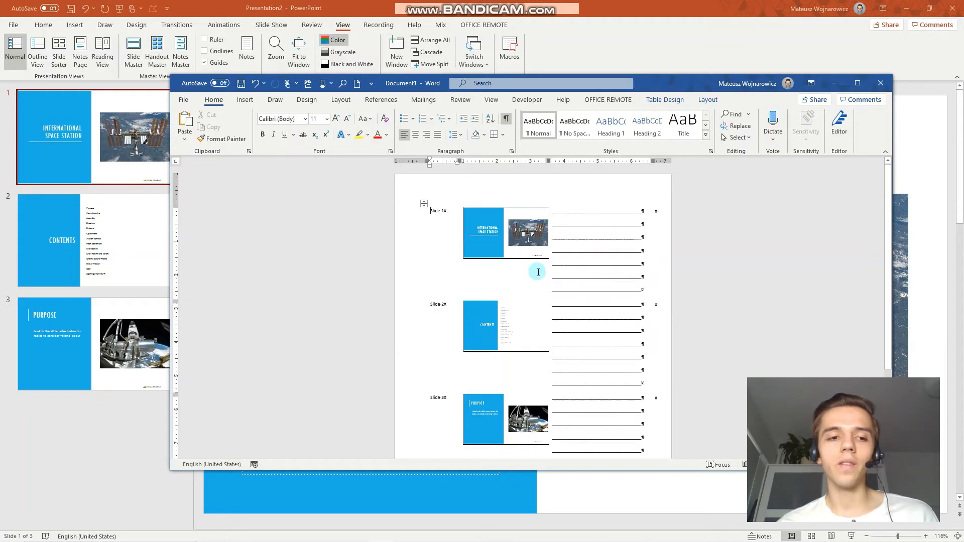
Step: Scroll through the generated Word handout, then bring PowerPoint back to the front
scroll("down", 3)
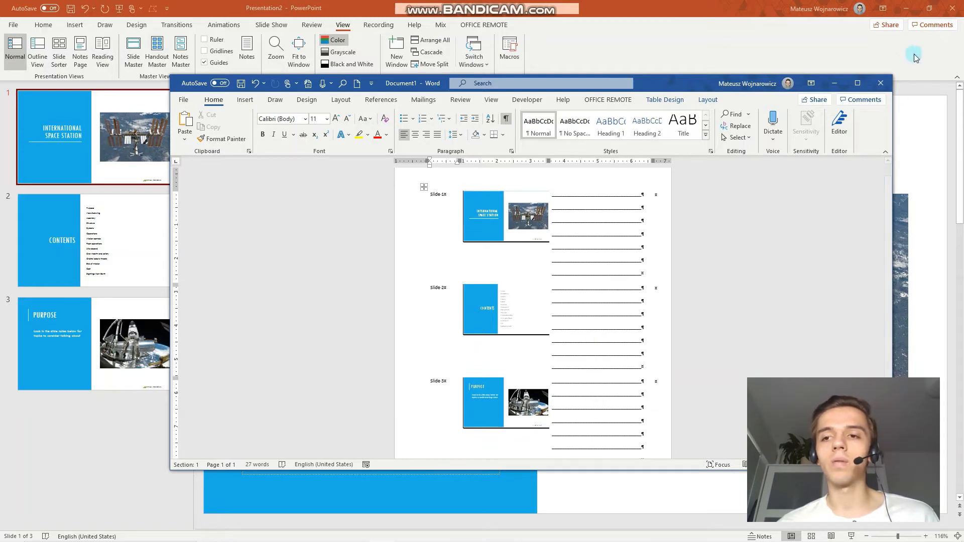
left_click(880, 83)
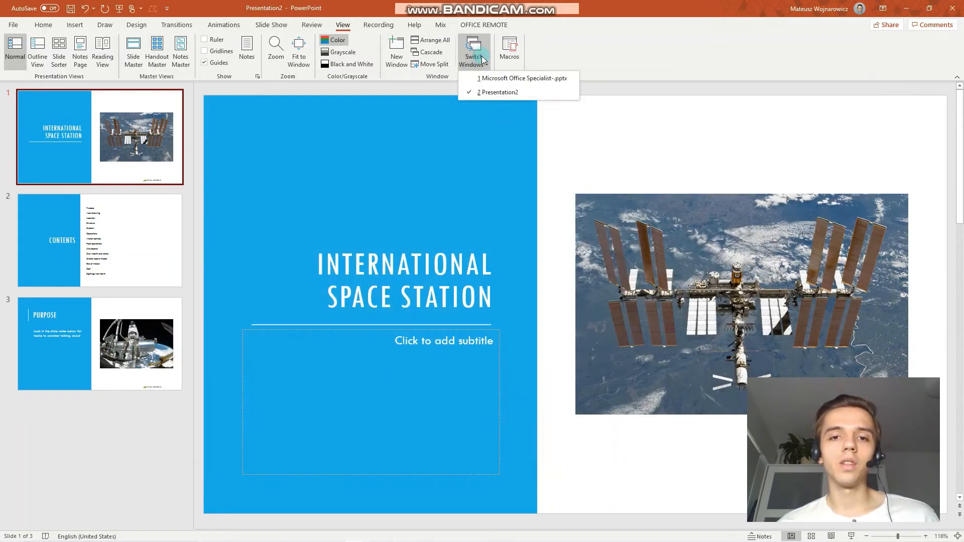
Step: Switch back to Microsoft Office Specialist-.pptx and bring up its File start page
left_click(522, 79)
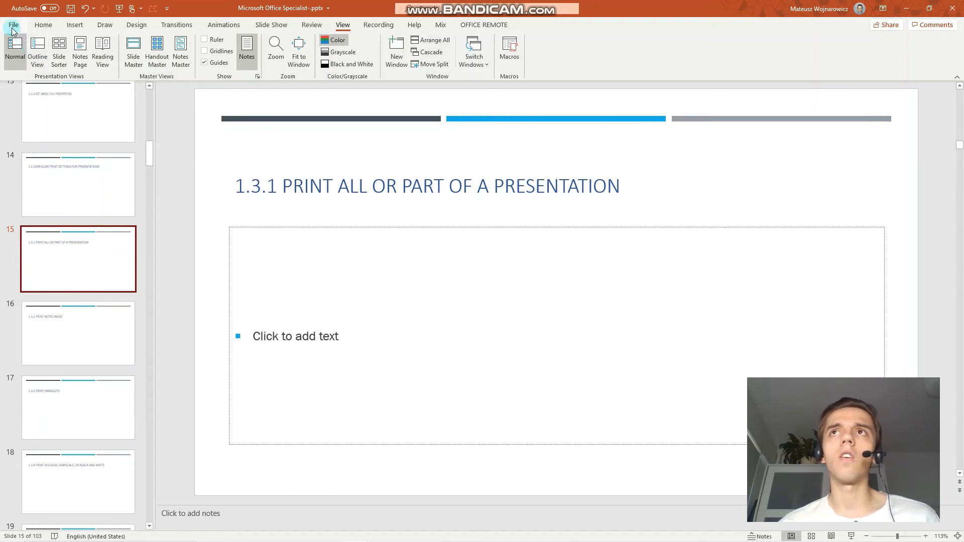
left_click(13, 24)
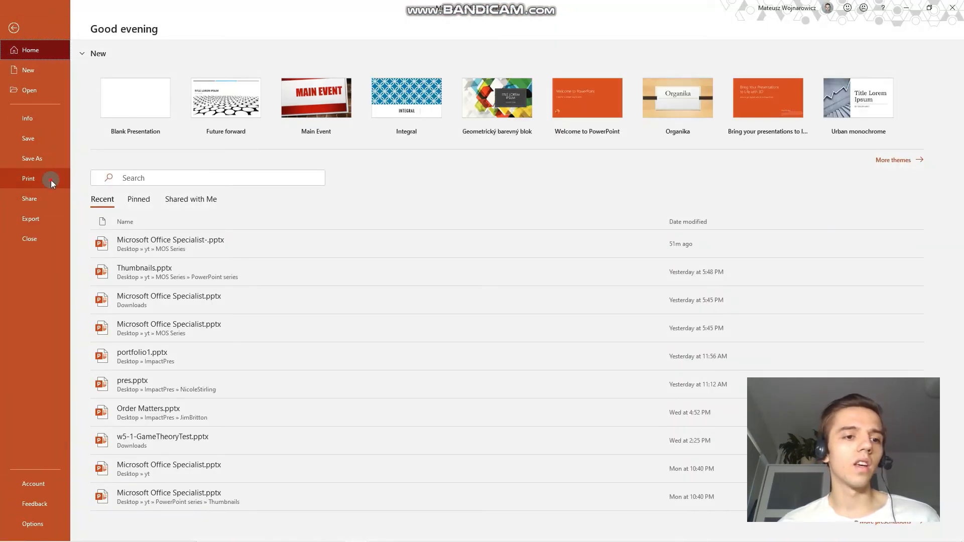
Step: Switch the printout from Grayscale to Pure Black and White, then return to the title slide
left_click(28, 179)
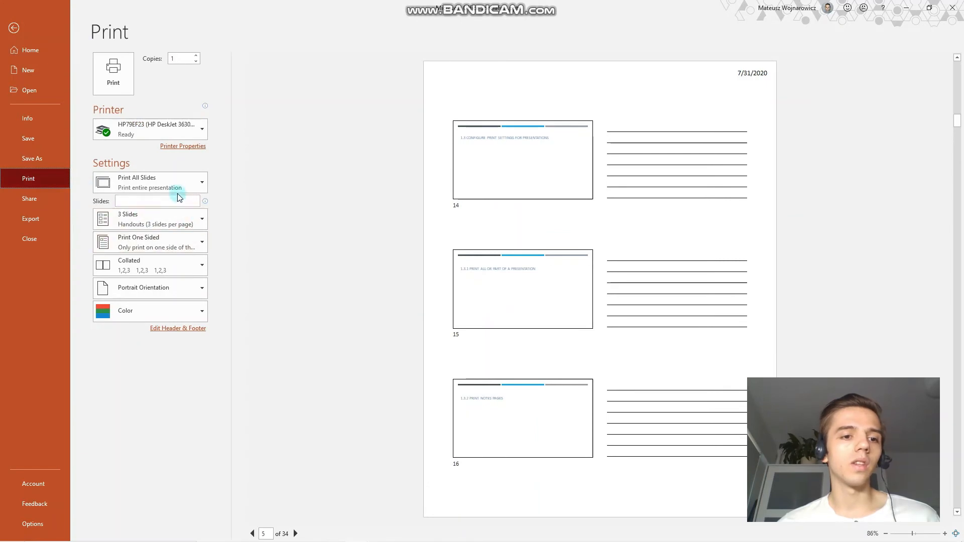
left_click(149, 219)
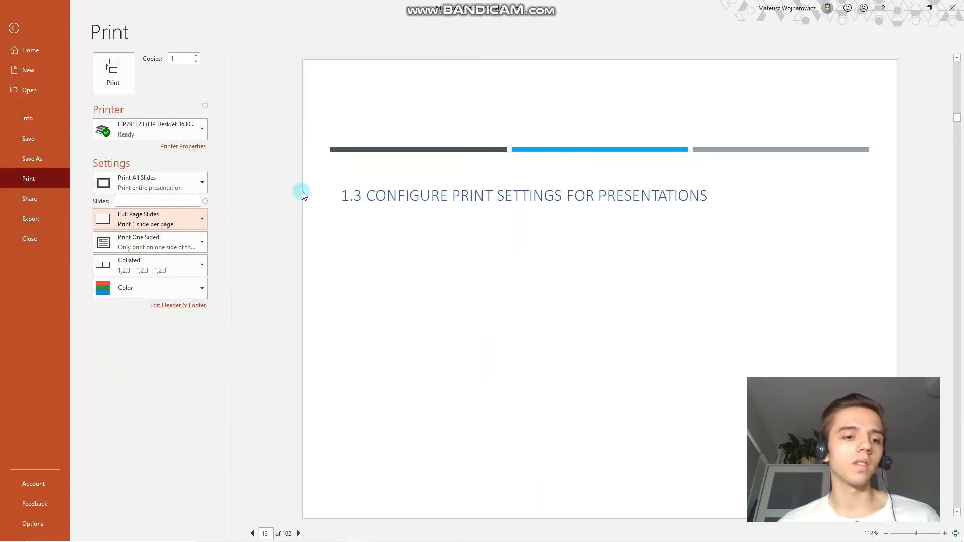
left_click(150, 288)
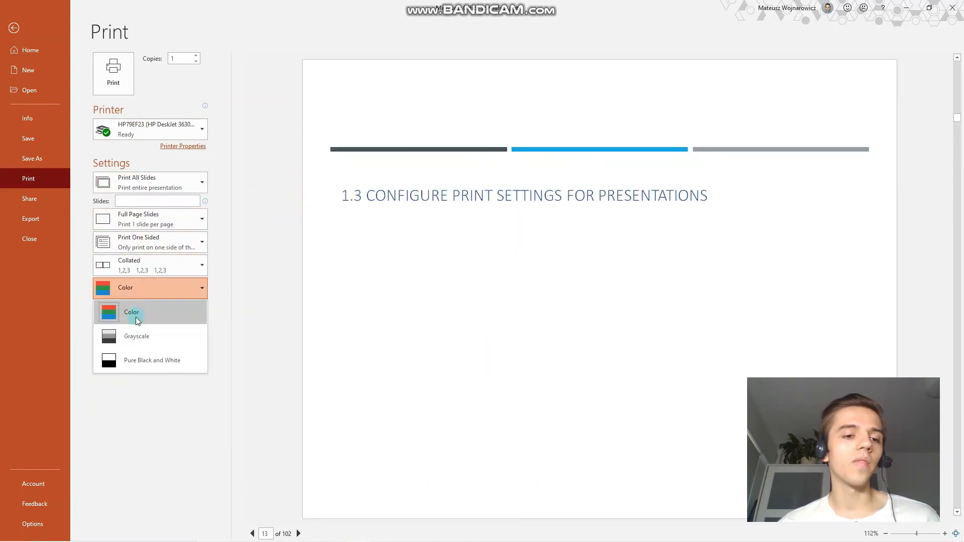
left_click(135, 337)
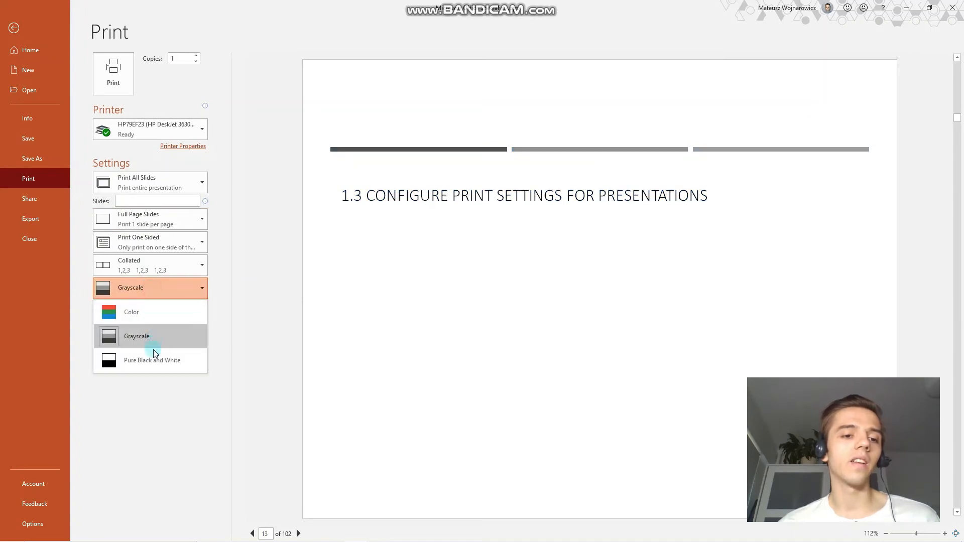
left_click(151, 360)
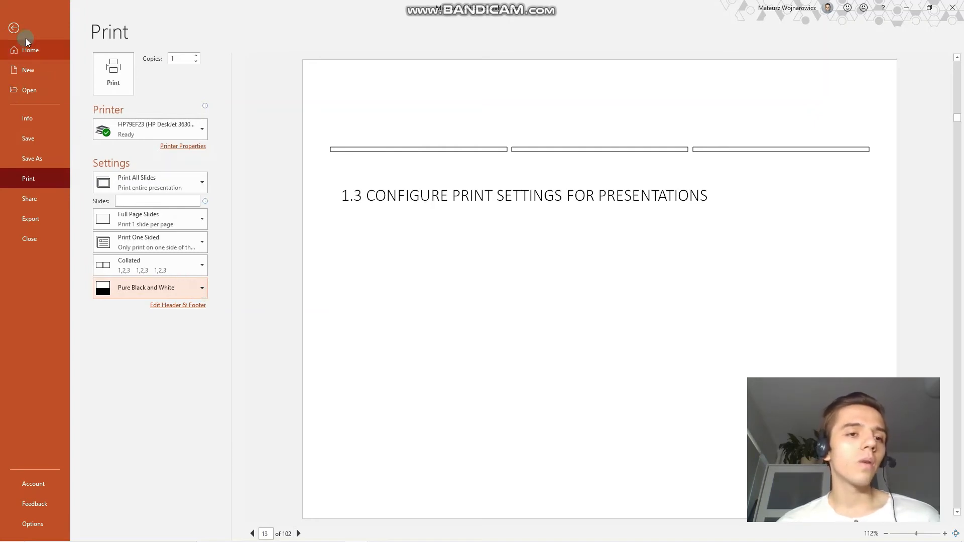
left_click(13, 28)
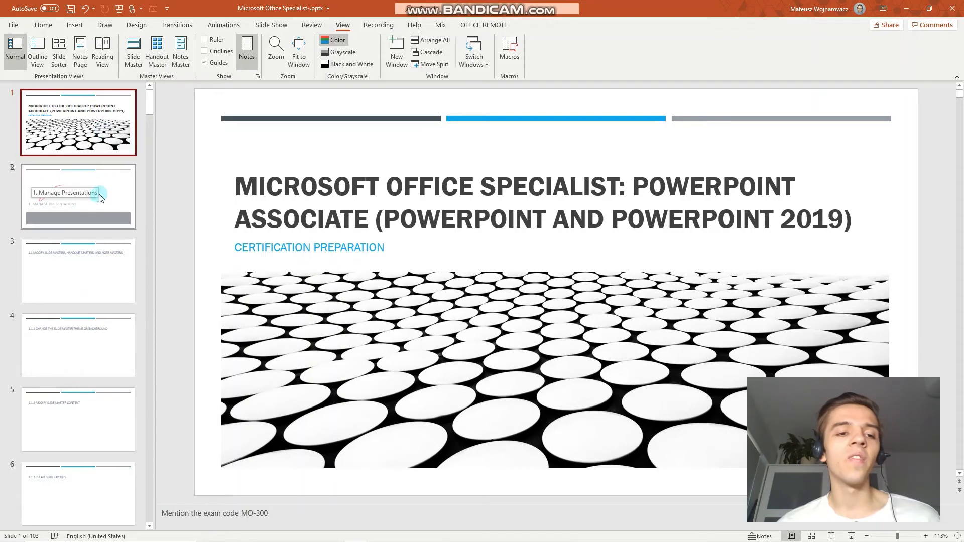
Step: Show slide 2, the hidden '1. Manage Presentations' slide with the red arrow
left_click(43, 25)
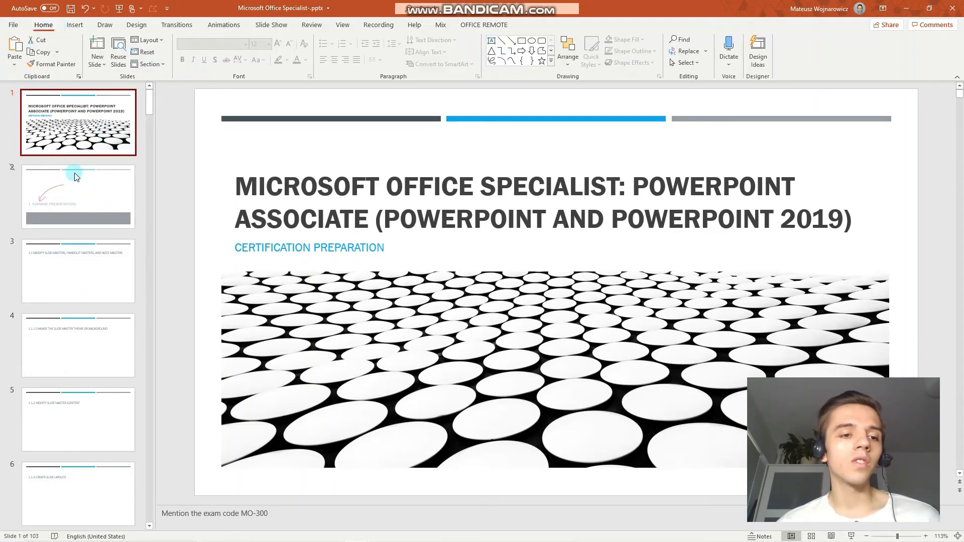
left_click(78, 196)
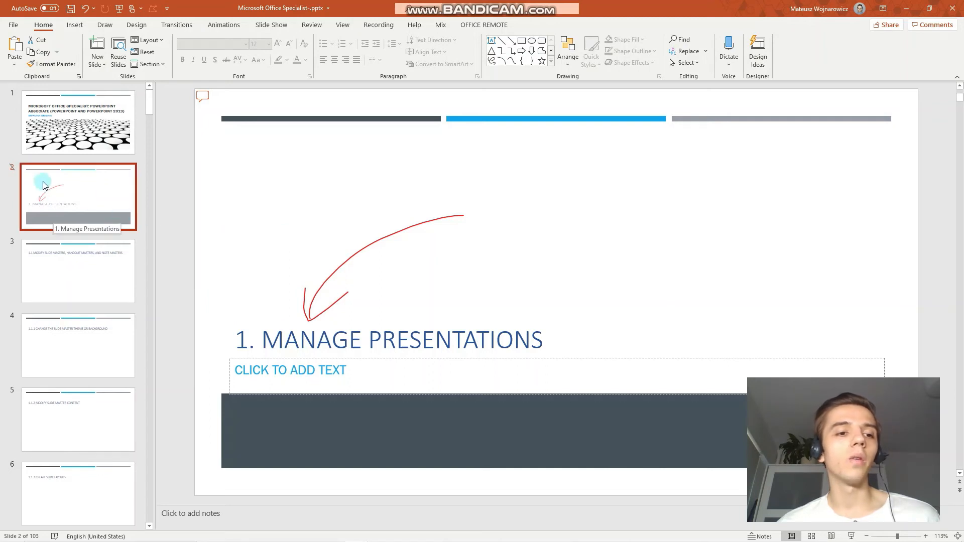
mouse_move(34, 189)
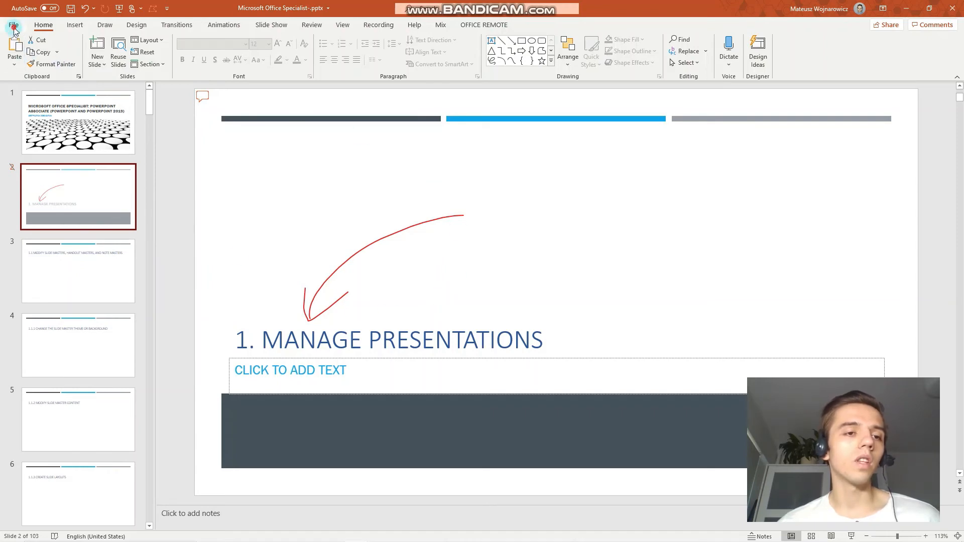
Step: Enable Print Hidden Slides, preview page 2 and set the printout back to Color (103 pages)
left_click(13, 24)
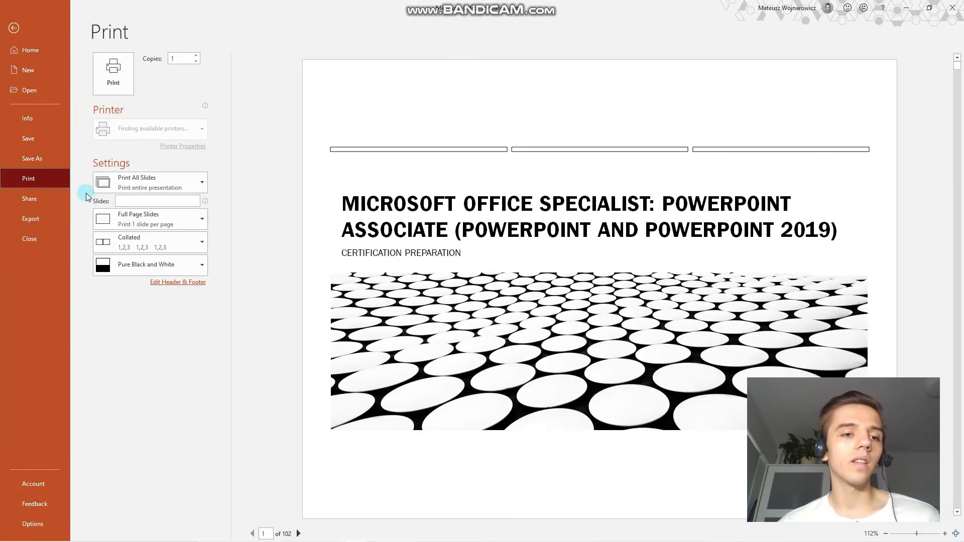
left_click(149, 181)
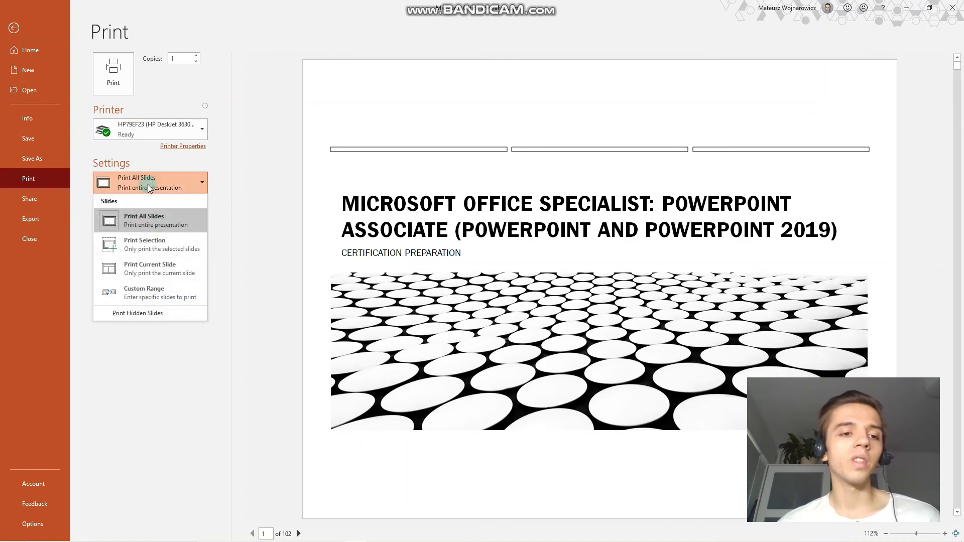
mouse_move(159, 320)
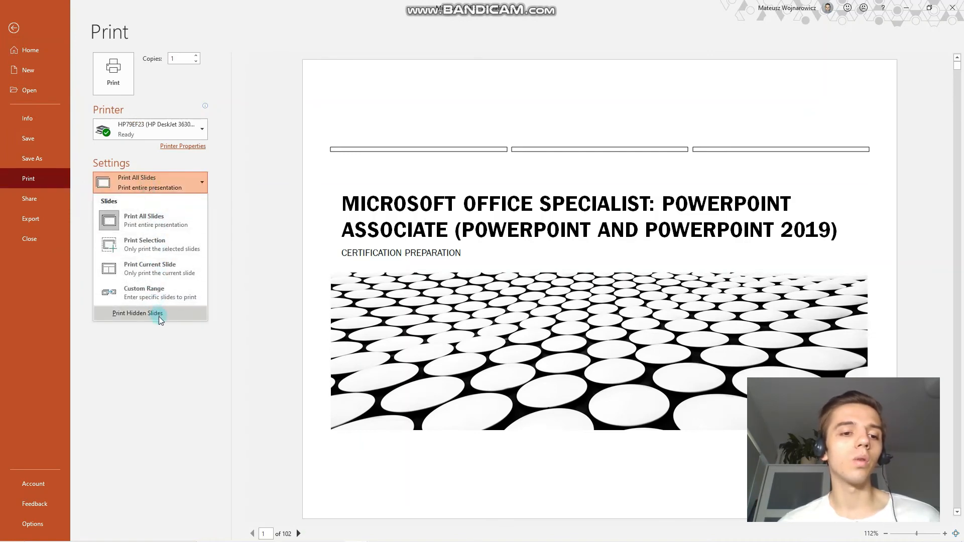
left_click(138, 313)
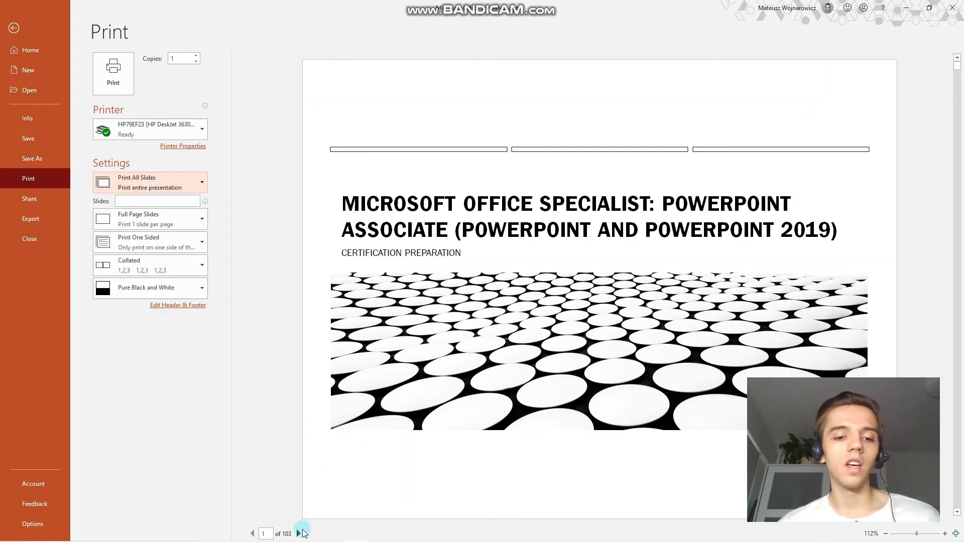
left_click(299, 533)
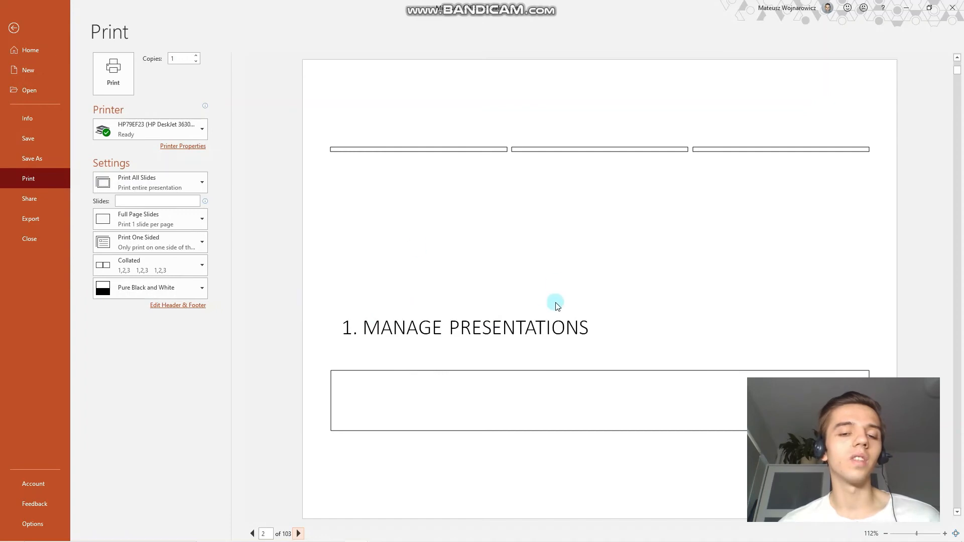
left_click(150, 288)
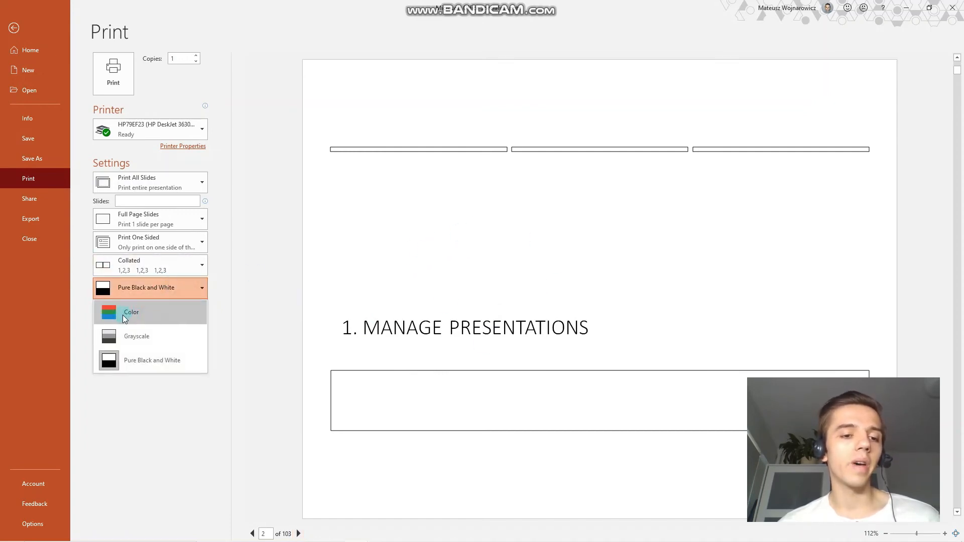
left_click(130, 312)
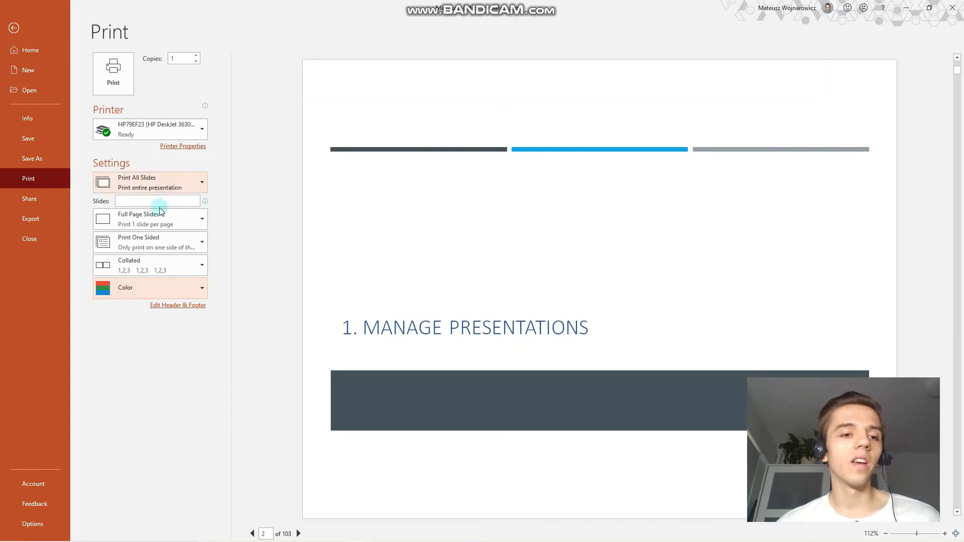
Step: Enable Frame Slides, Print Comments and Print Ink so slide 2 prints framed with its marker and arrow
left_click(149, 219)
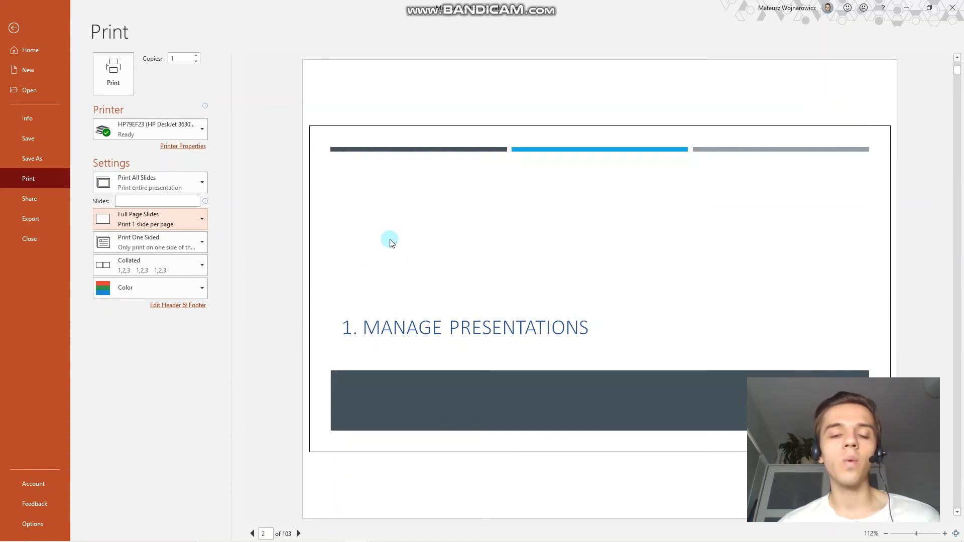
mouse_move(333, 222)
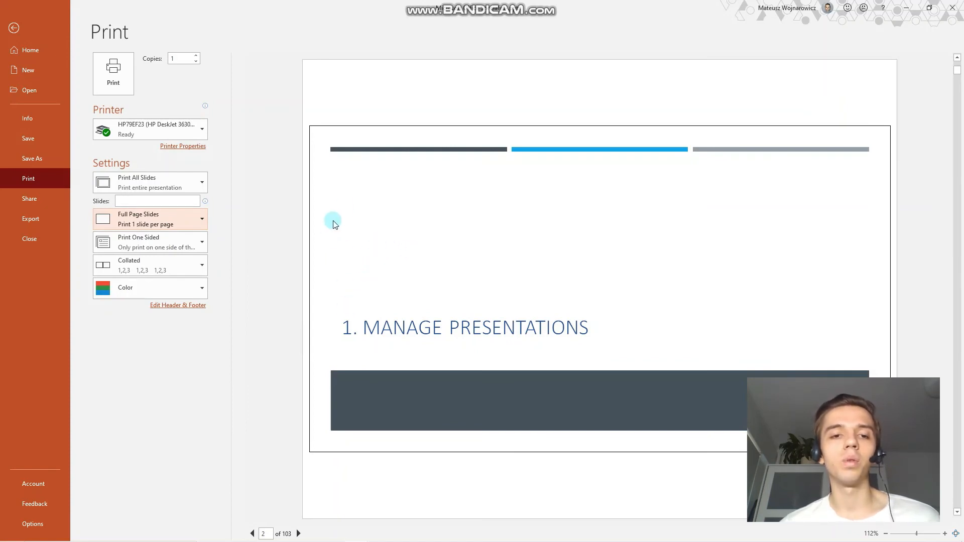
mouse_move(470, 137)
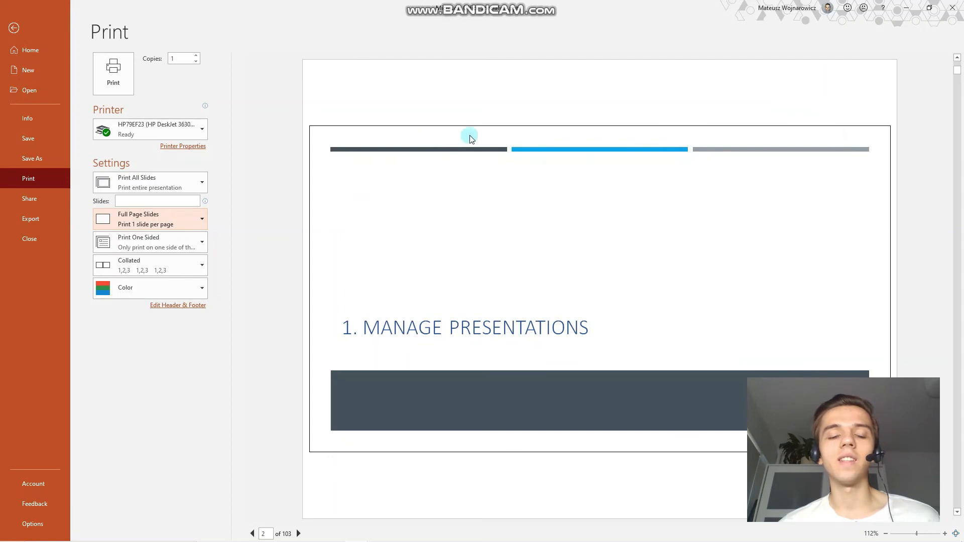
mouse_move(655, 140)
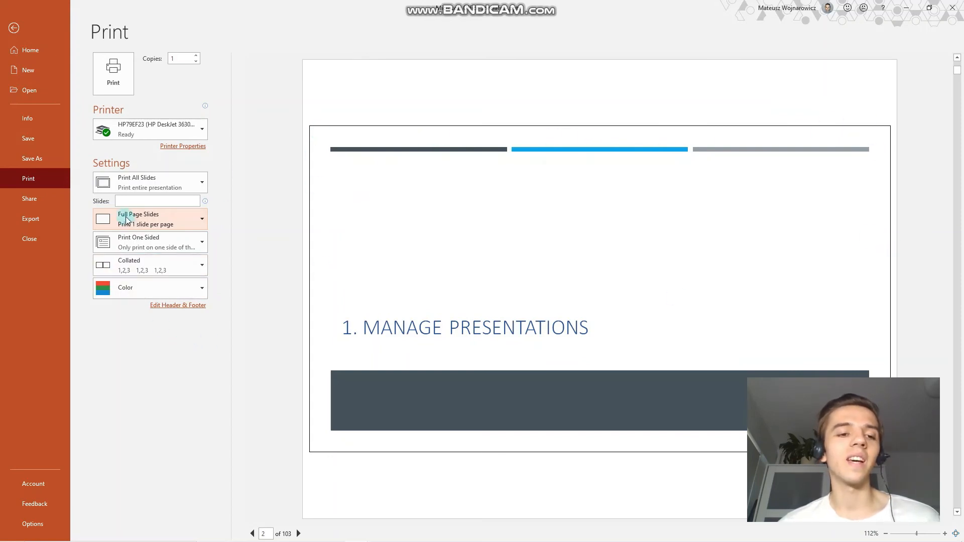
left_click(149, 218)
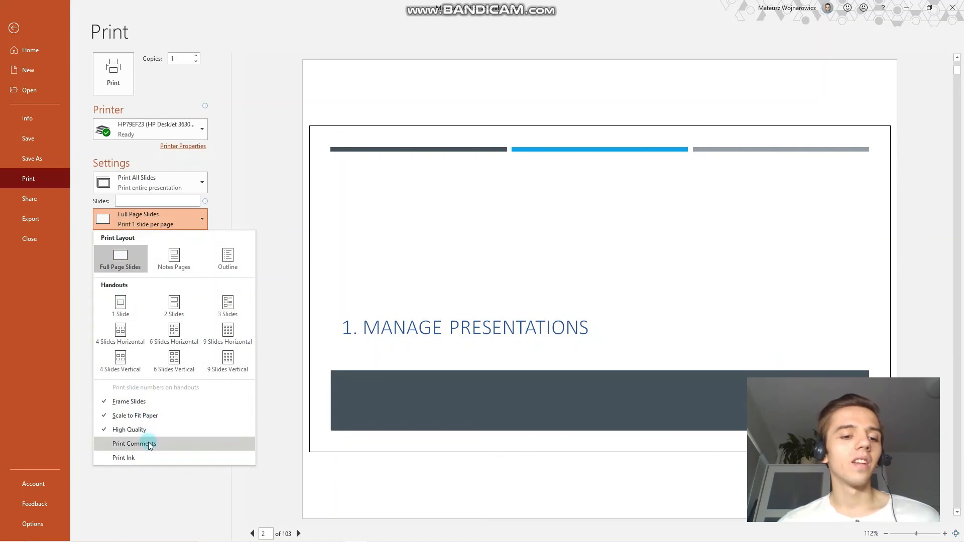
left_click(133, 443)
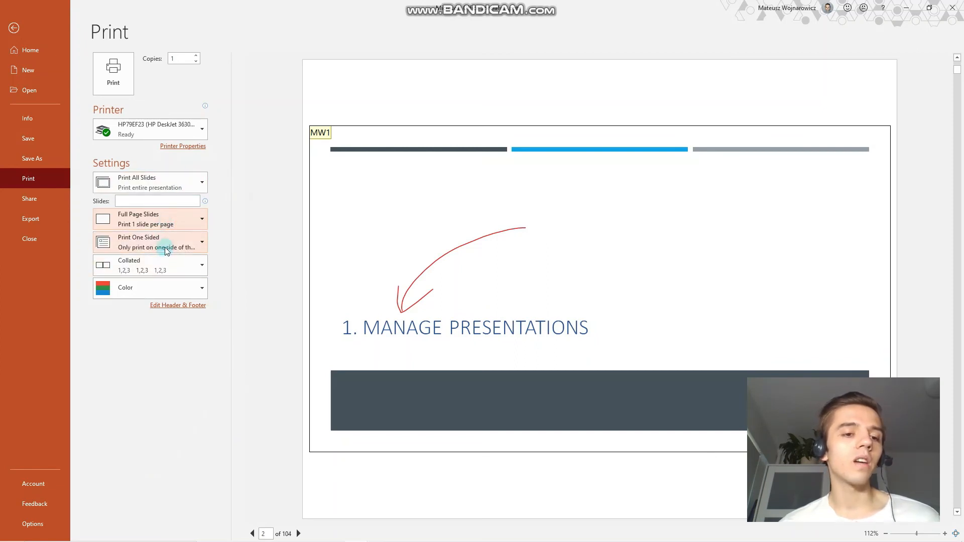
left_click(150, 242)
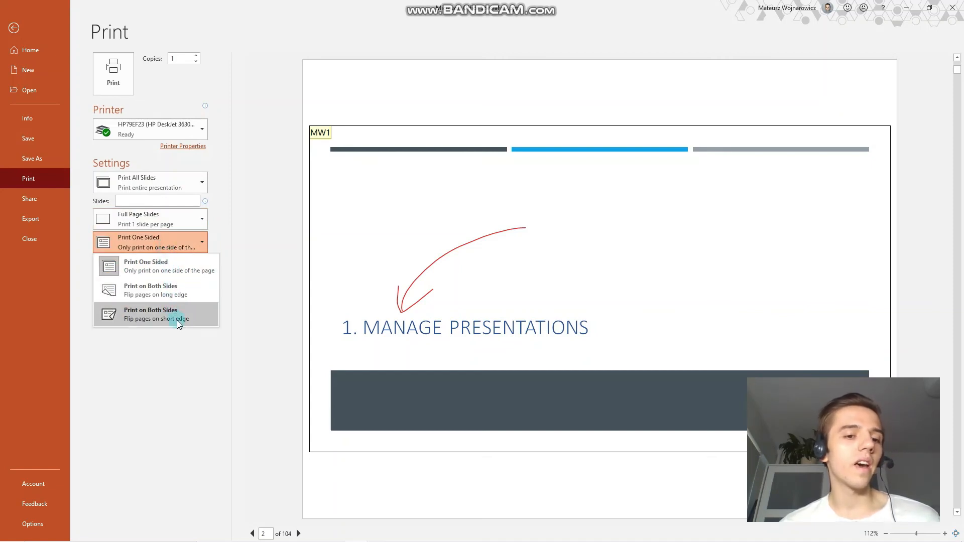
mouse_move(136, 289)
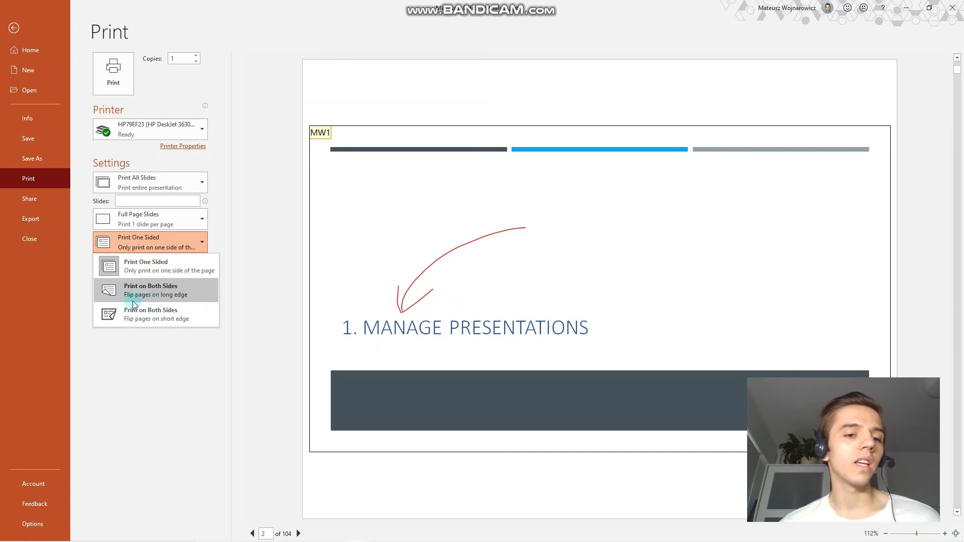
mouse_move(182, 314)
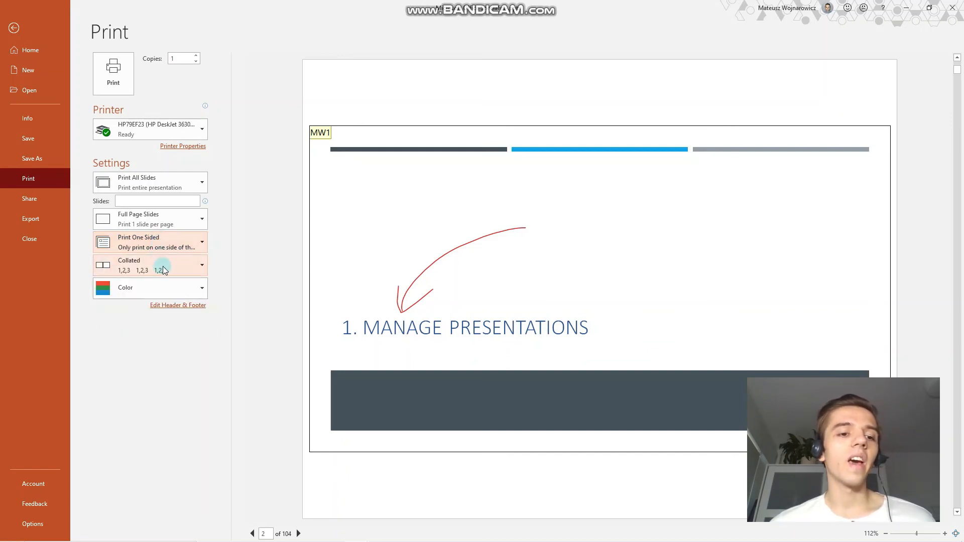
Step: Review Collated versus Uncollated order, keep Collated, and return to slide 2
left_click(149, 265)
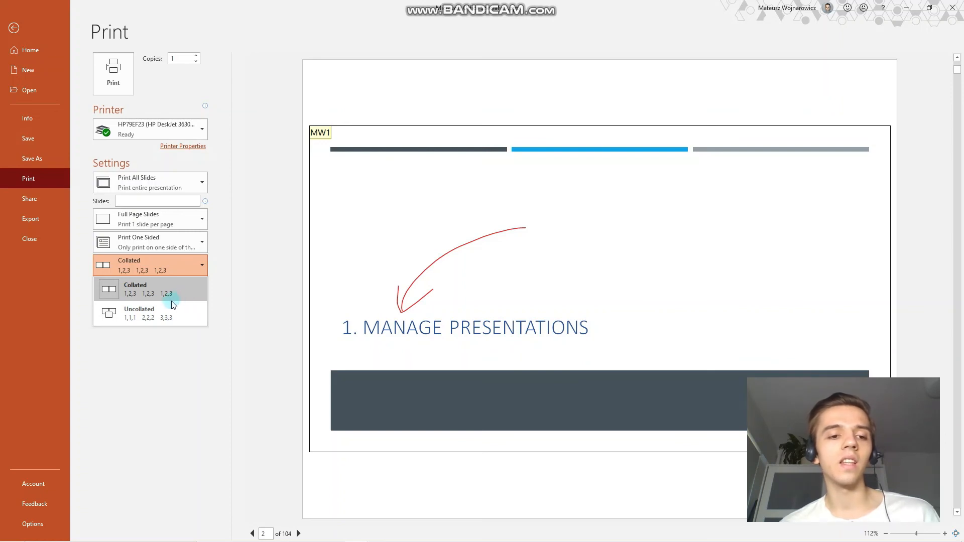
mouse_move(234, 259)
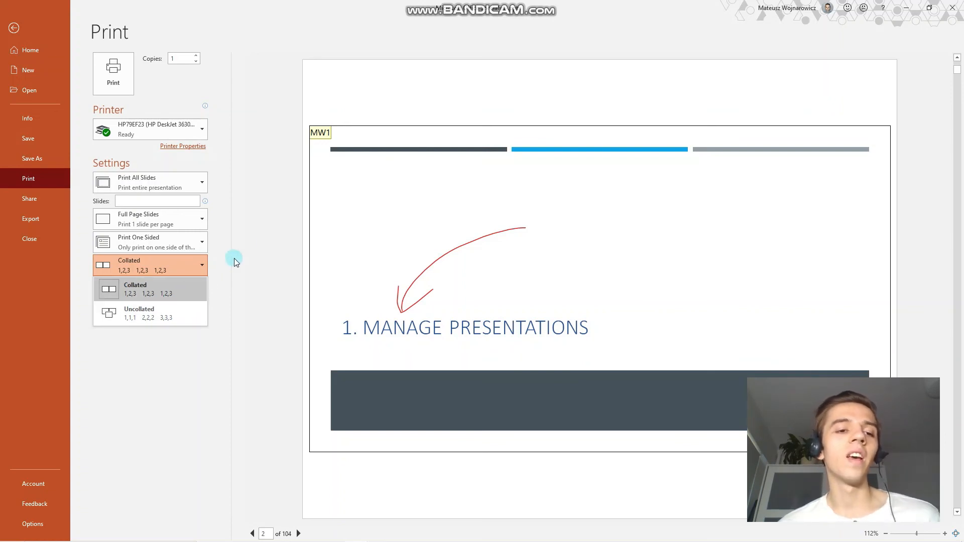
left_click(202, 265)
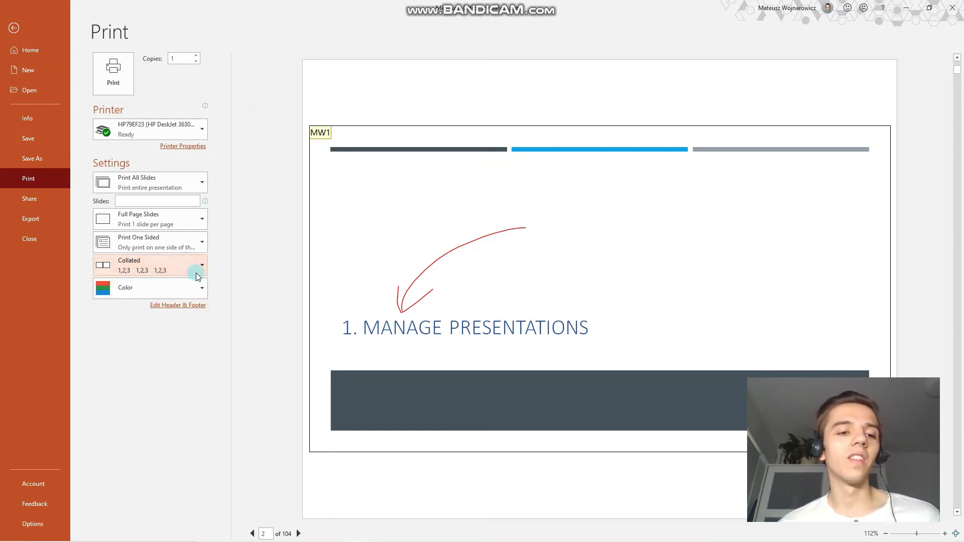
mouse_move(228, 235)
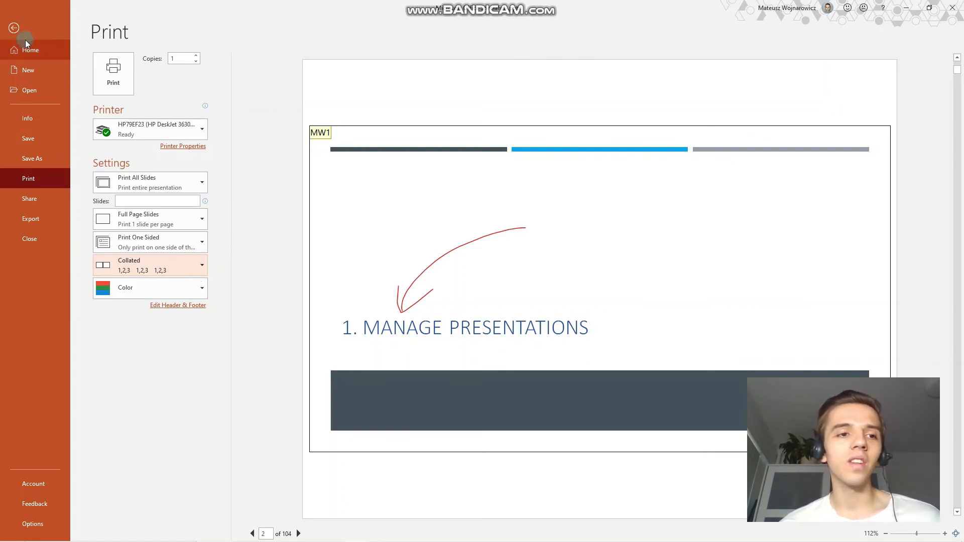
left_click(13, 28)
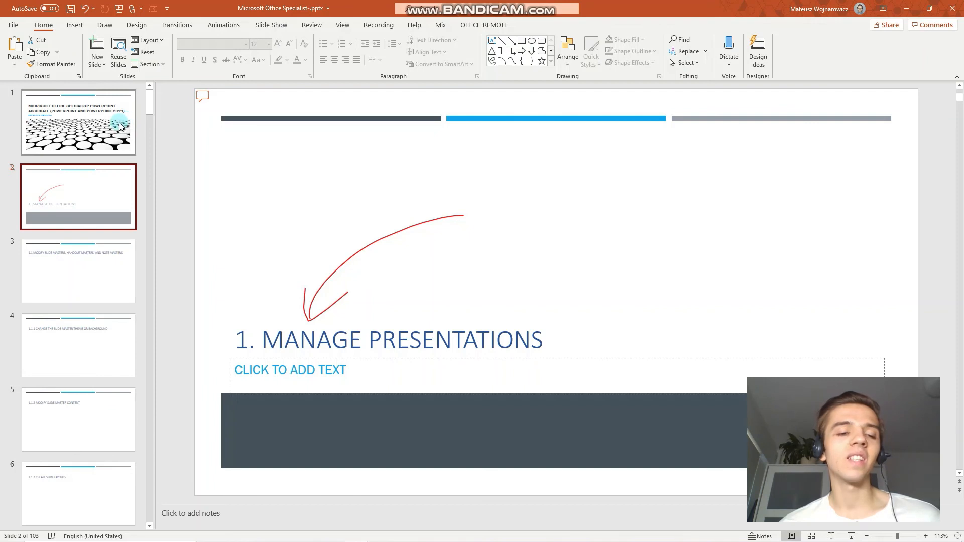